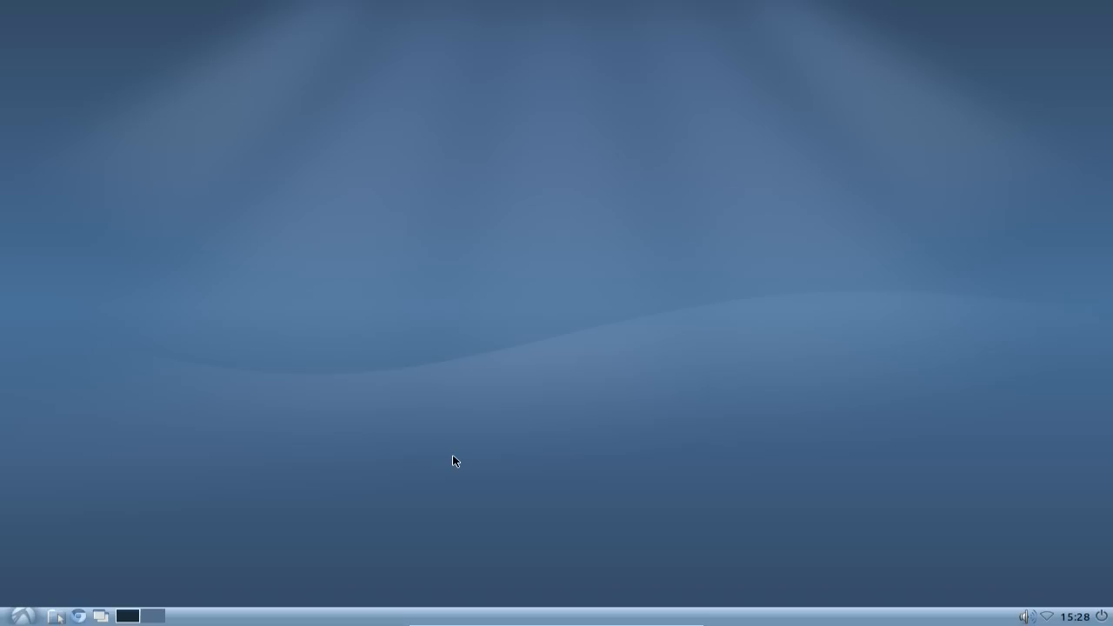
mouse_move(443, 526)
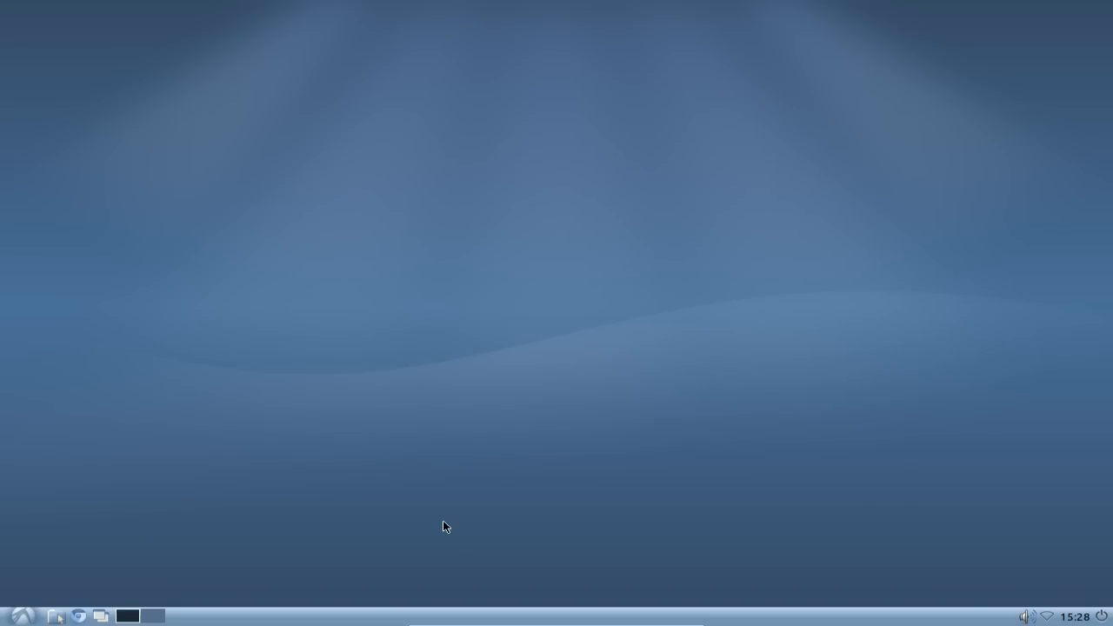
mouse_move(436, 520)
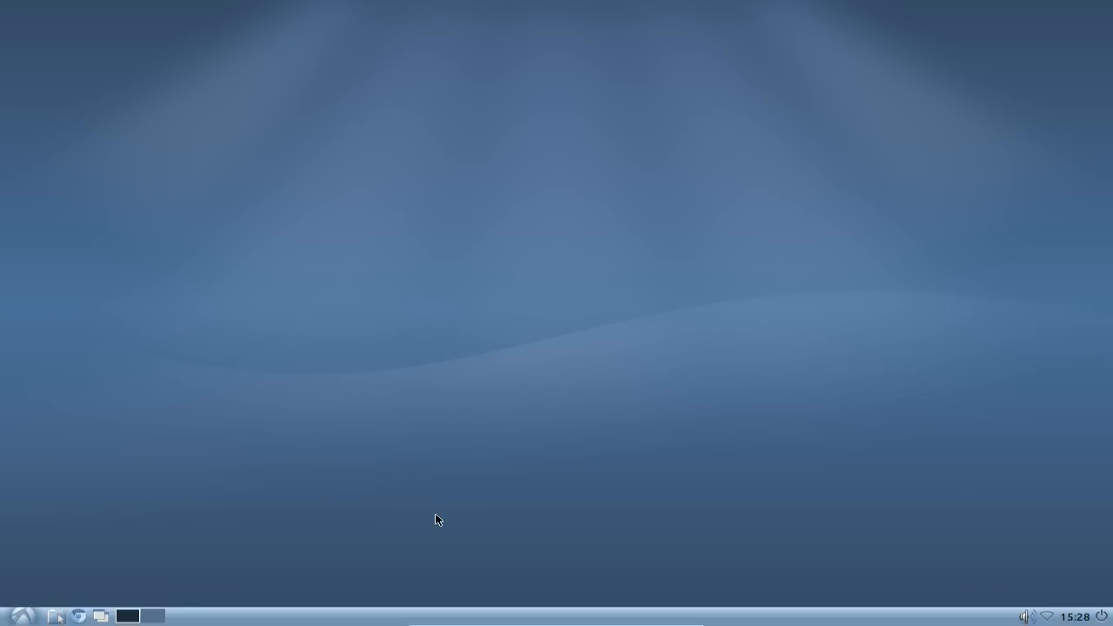
mouse_move(229, 577)
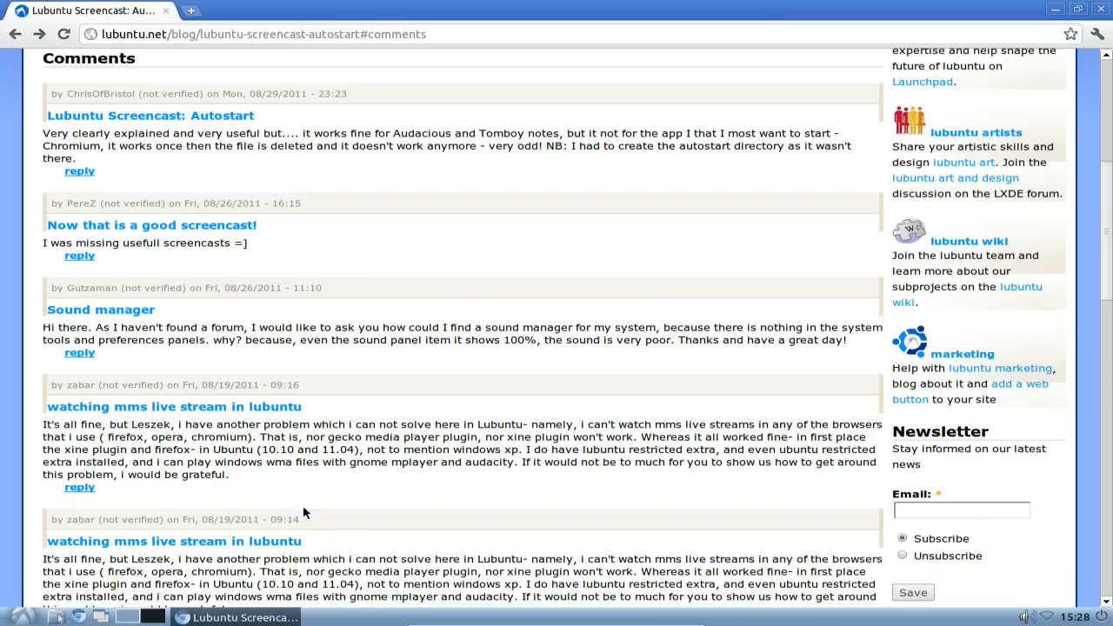
mouse_move(320, 263)
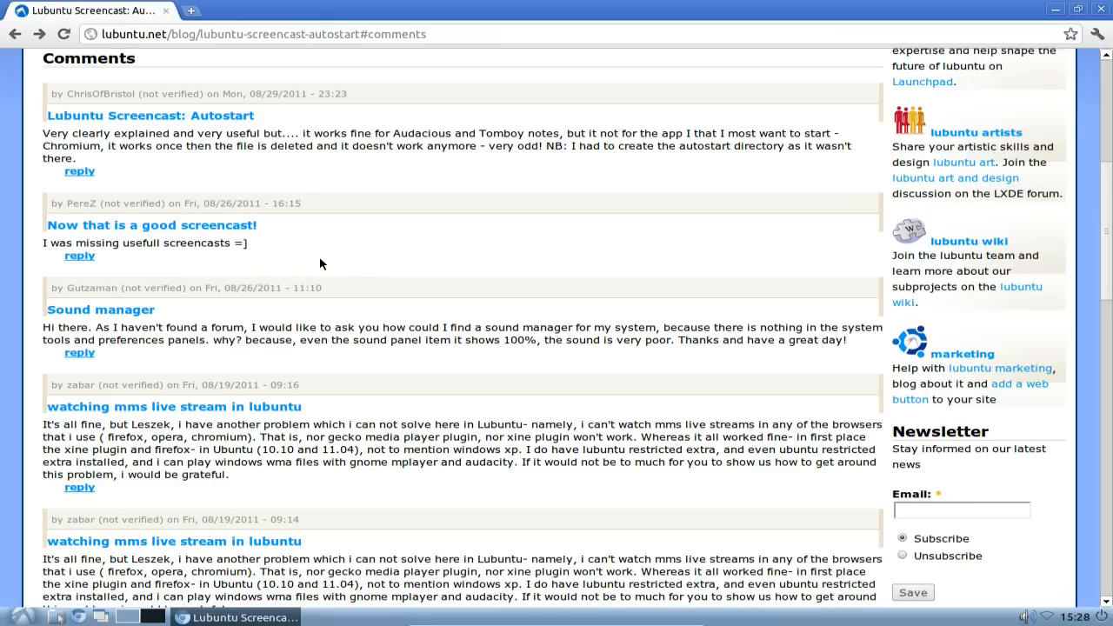
mouse_move(227, 291)
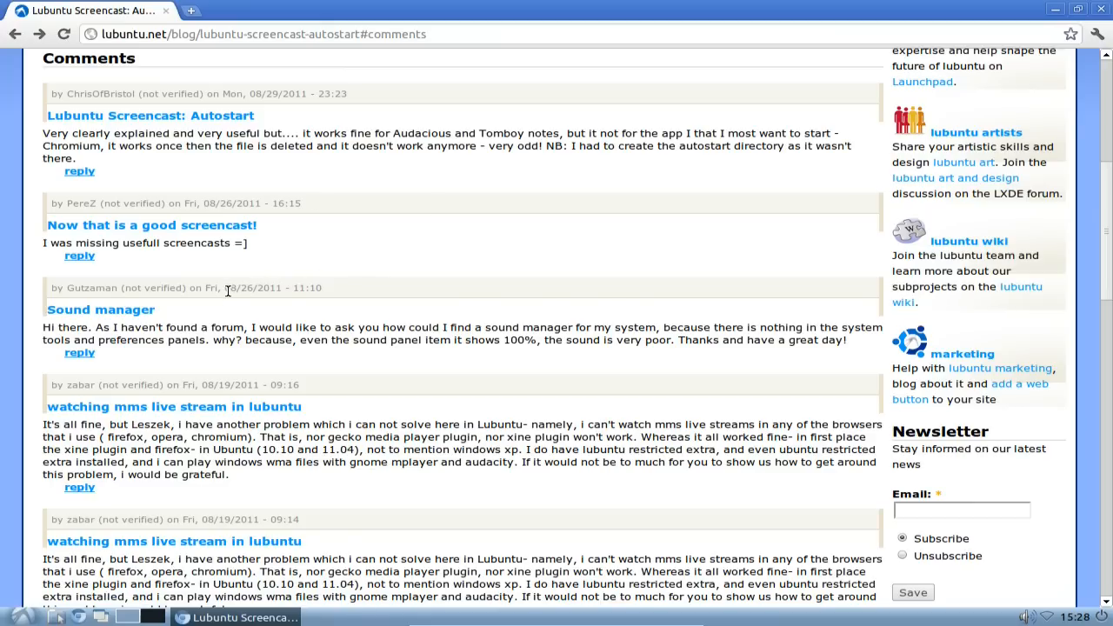
mouse_move(195, 333)
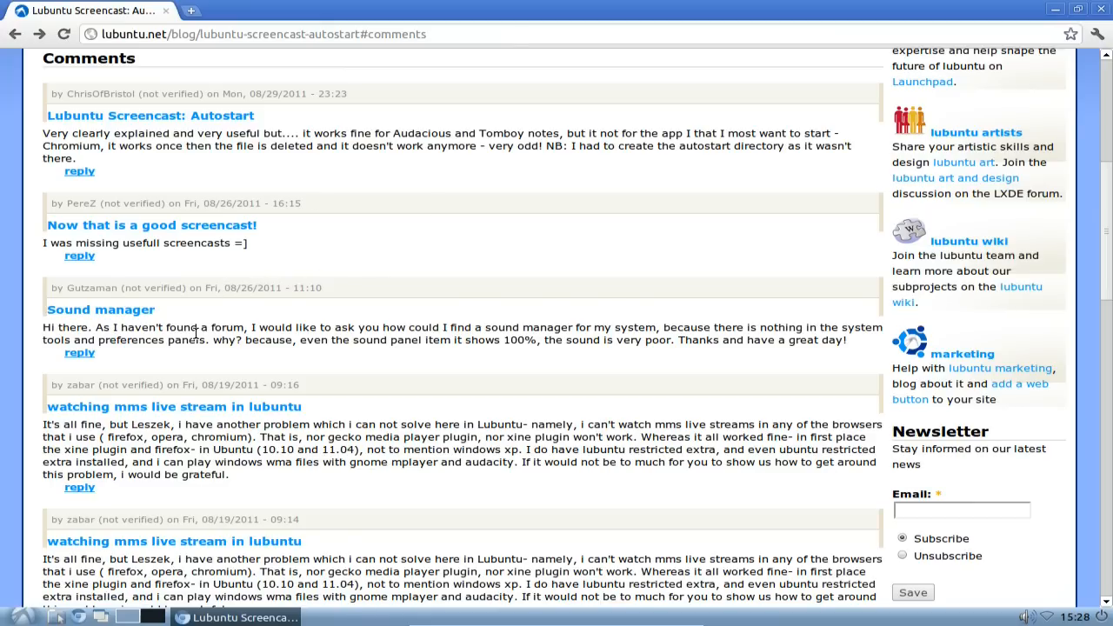
mouse_move(403, 365)
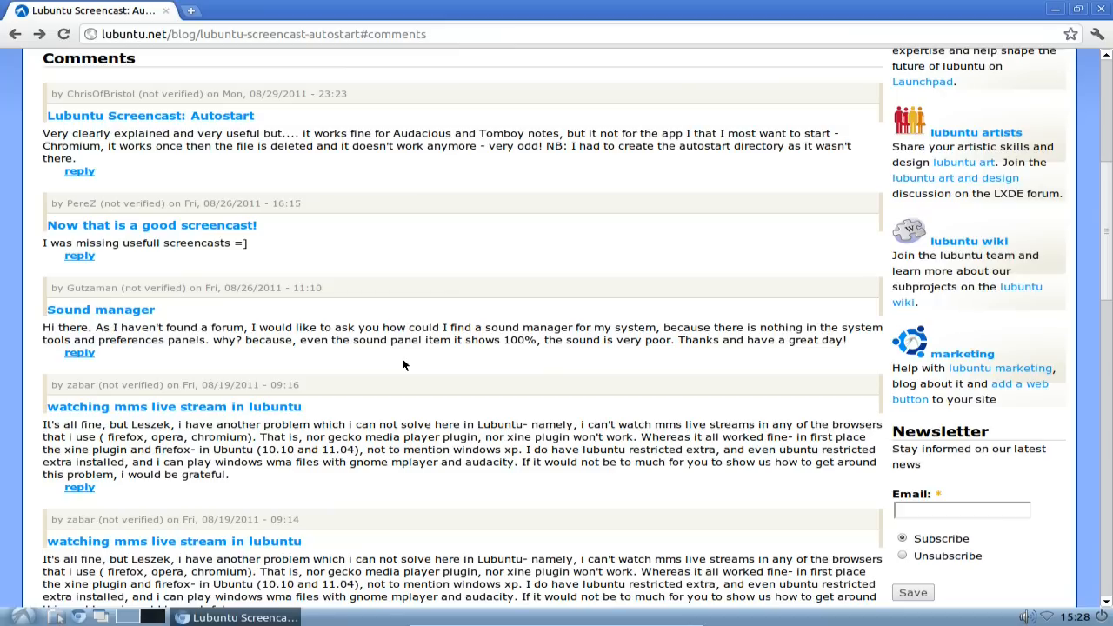
mouse_move(446, 361)
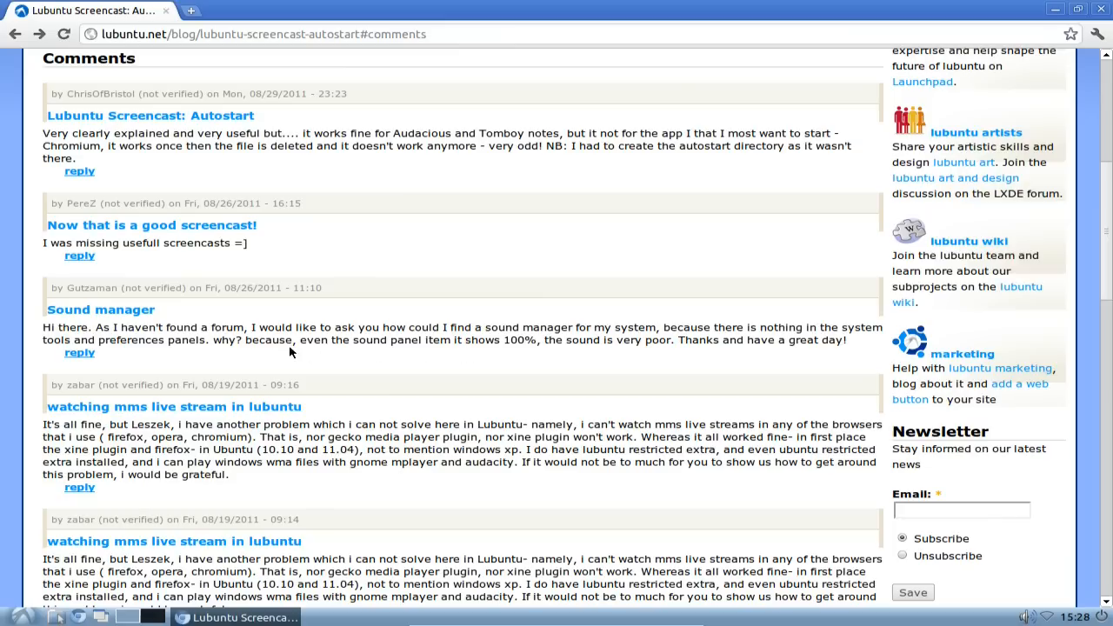
mouse_move(1037, 600)
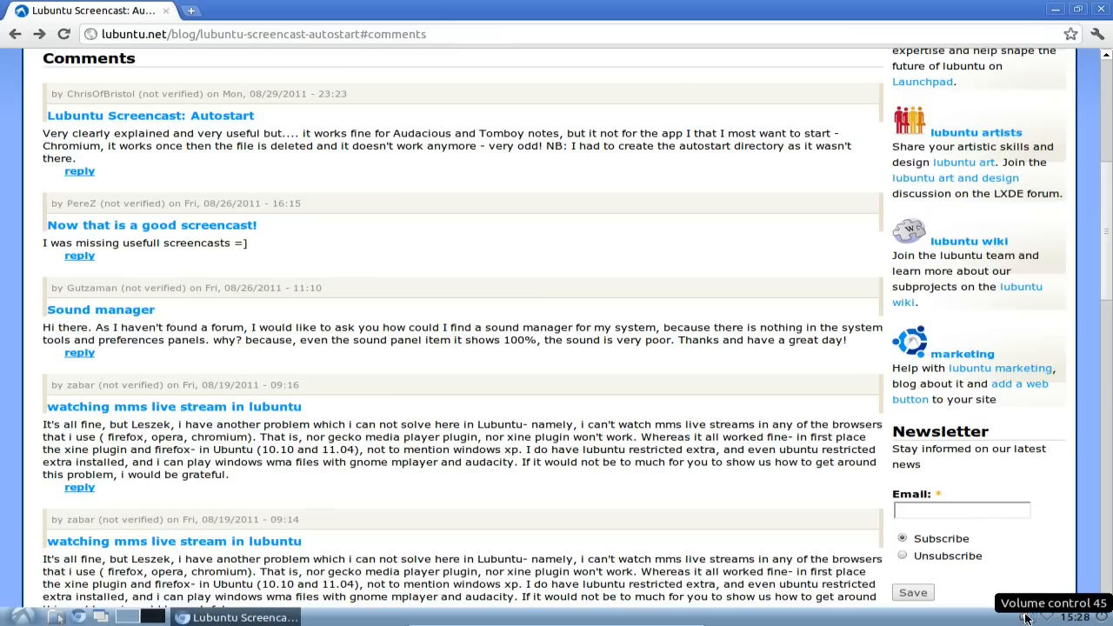
Adjust the panel system volume, then launch LXTerminal and enter the alsamixer command.
left_click(1053, 617)
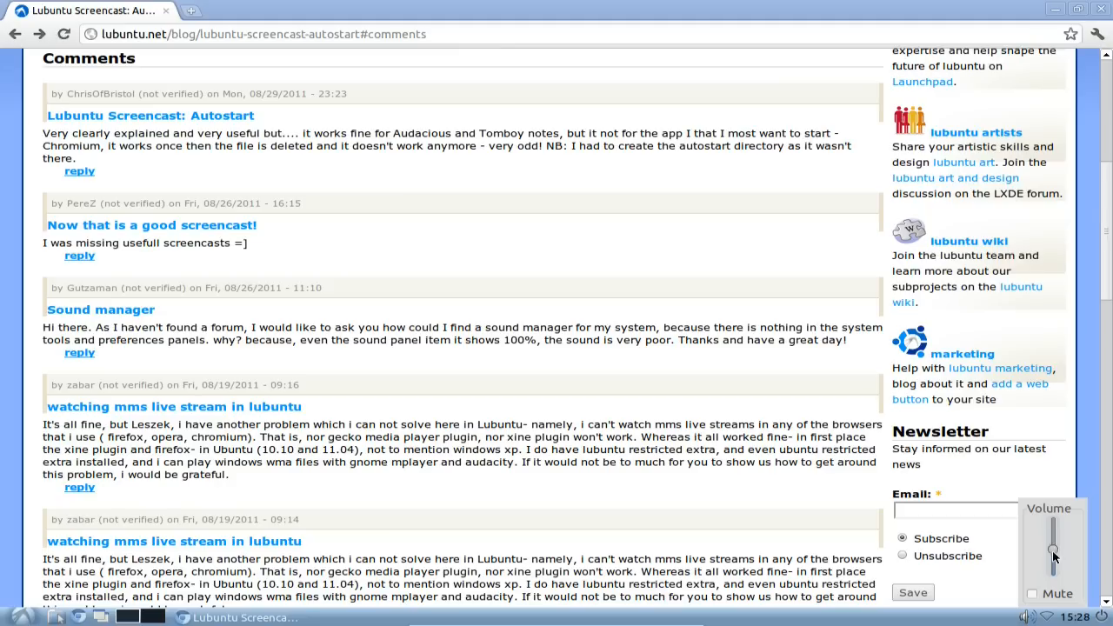
left_click_drag(1052, 556, 1053, 525)
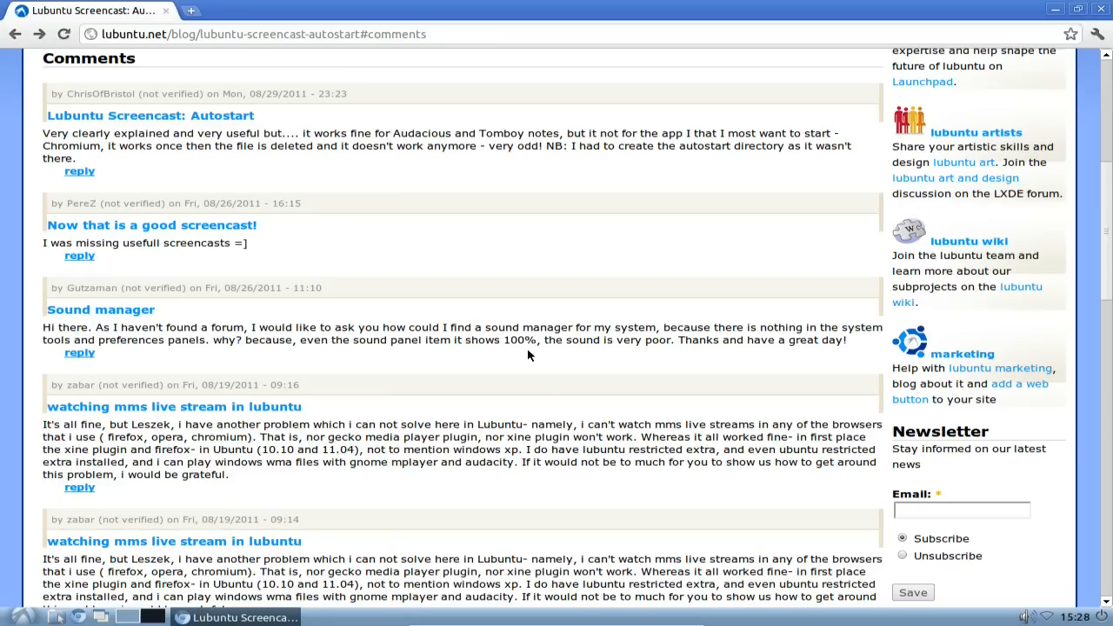
mouse_move(581, 352)
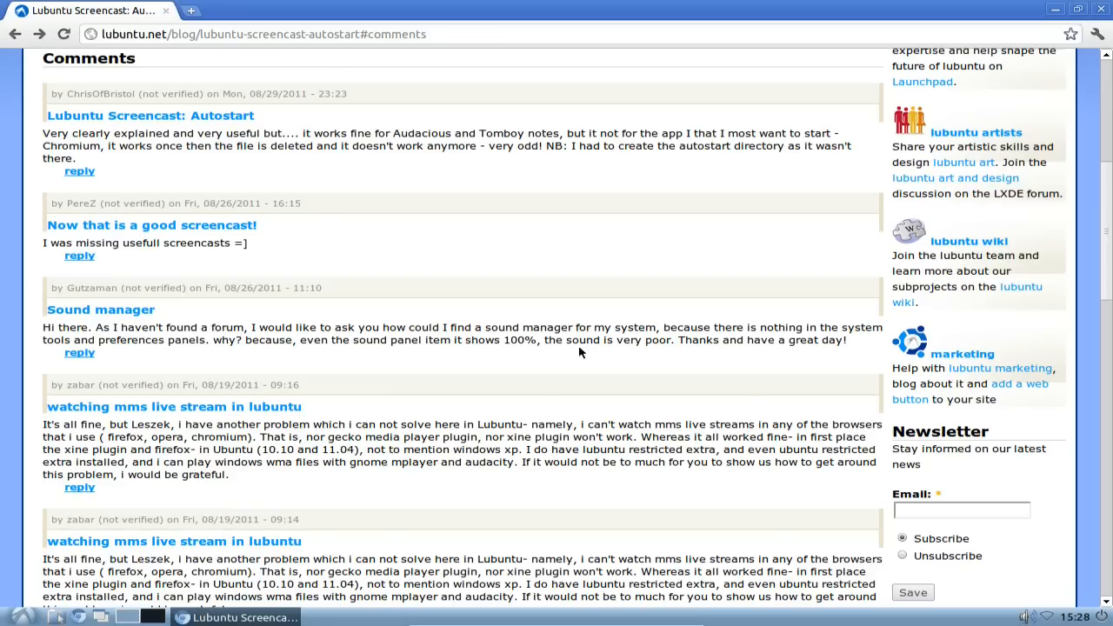
mouse_move(617, 342)
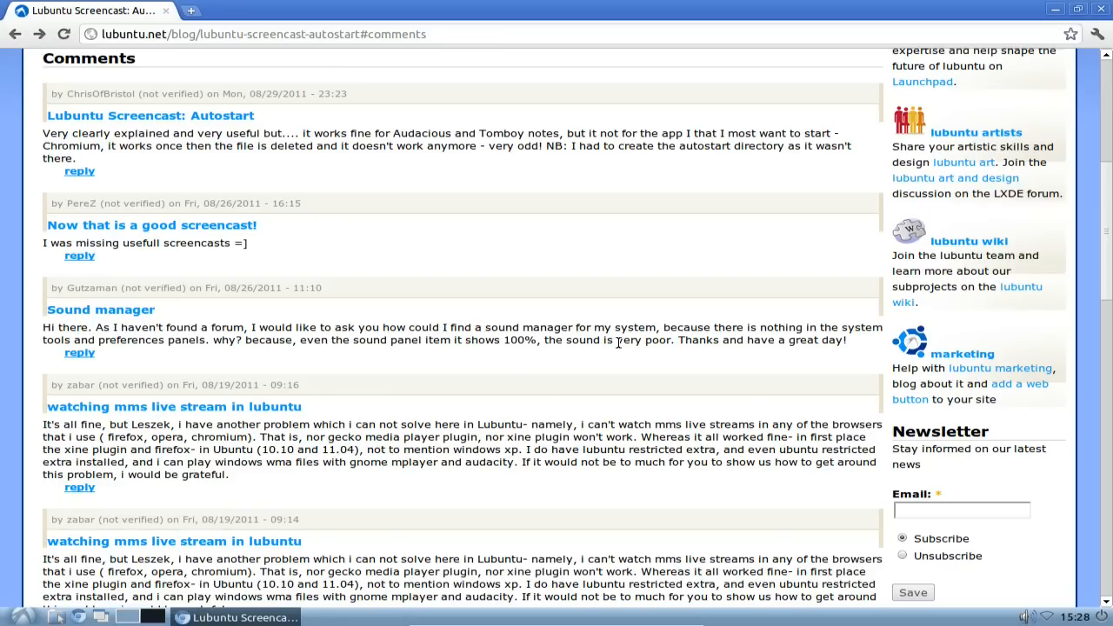
mouse_move(797, 446)
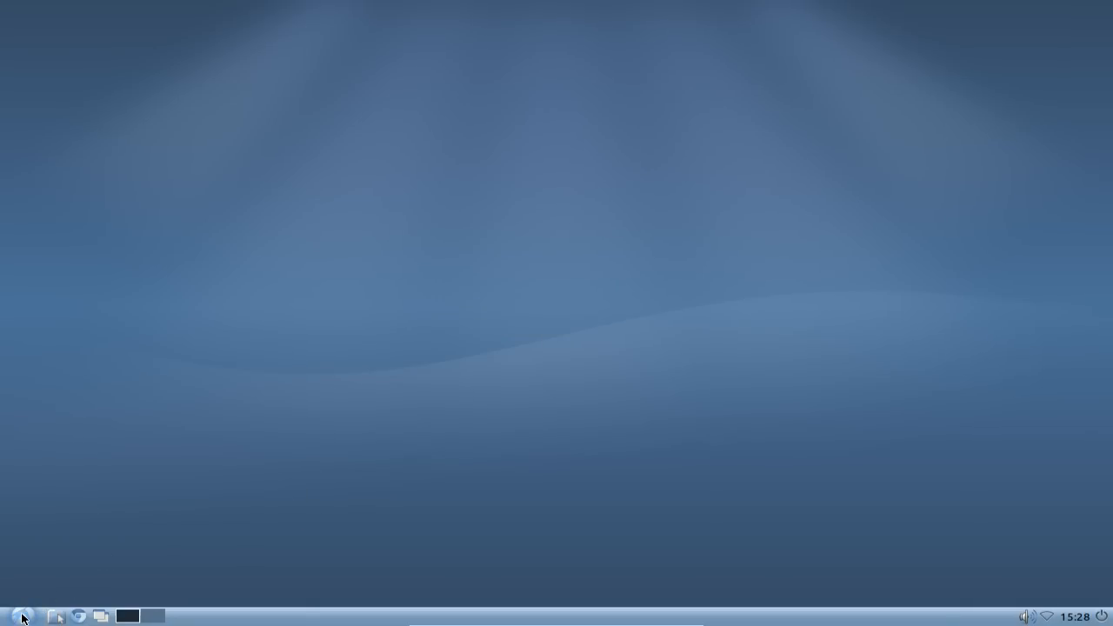
left_click(11, 616)
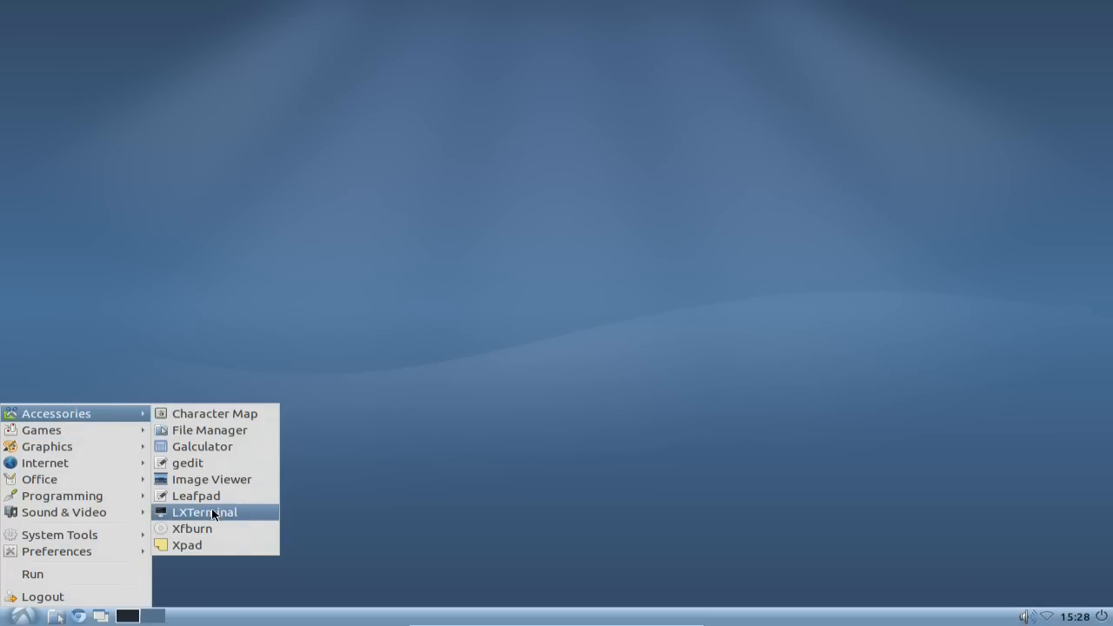
left_click(204, 511)
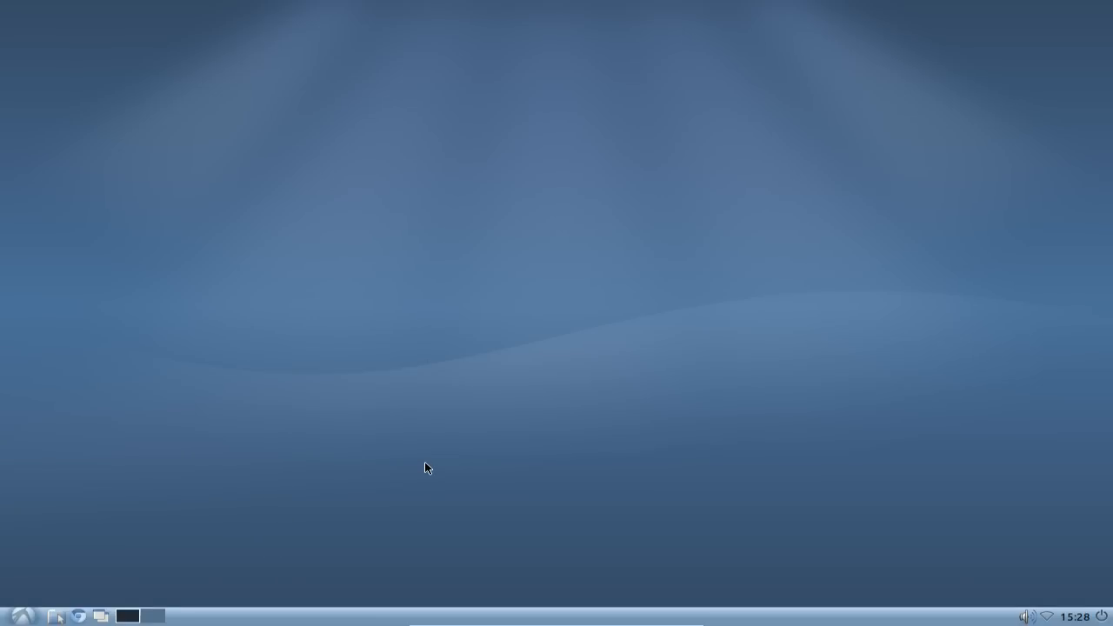
left_click(78, 616)
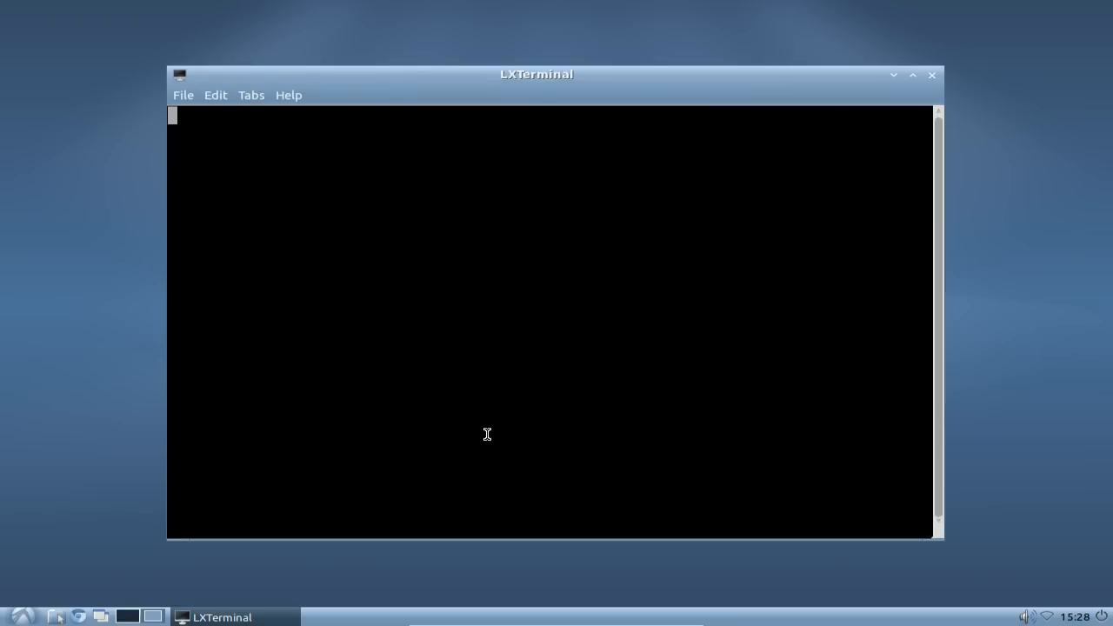
type("asli")
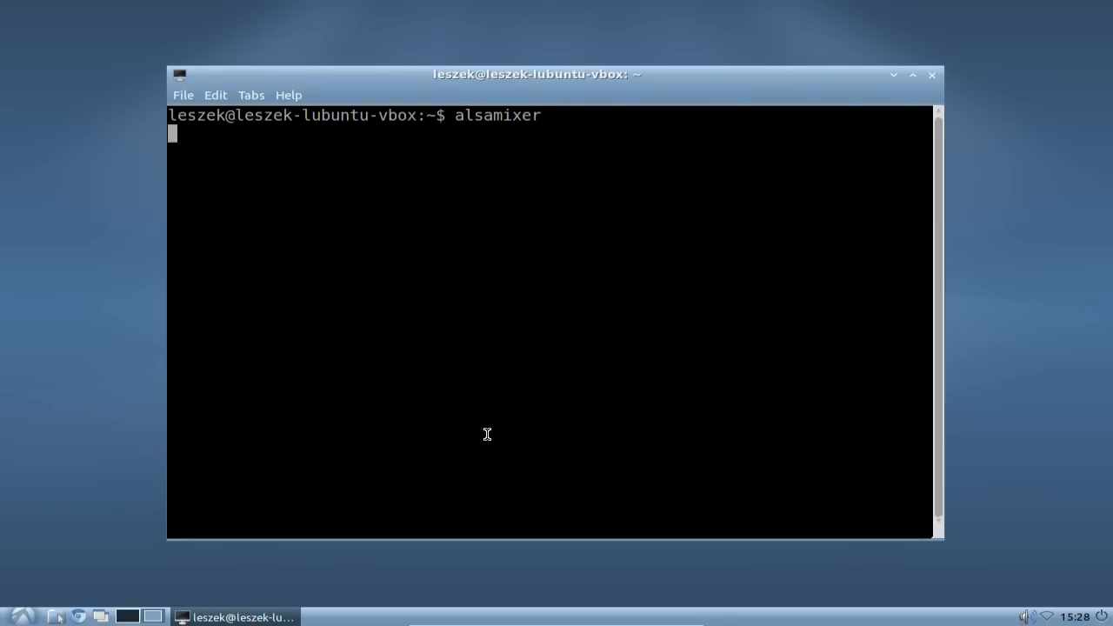
Run alsamixer and drop Master to 70 with the panel volume slider.
key("Return")
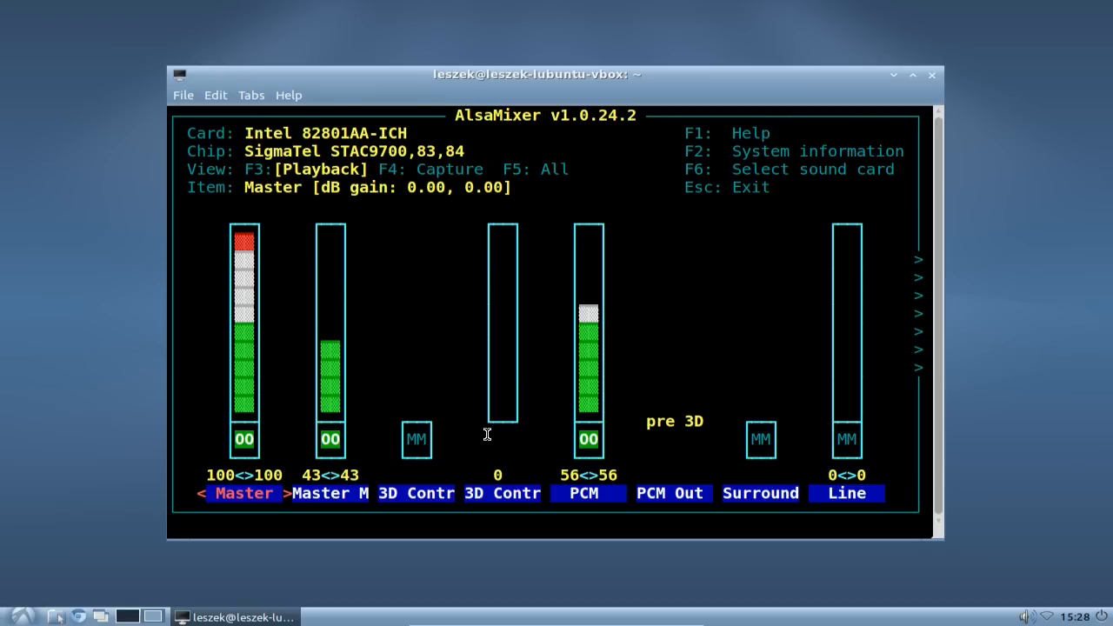
mouse_move(1028, 606)
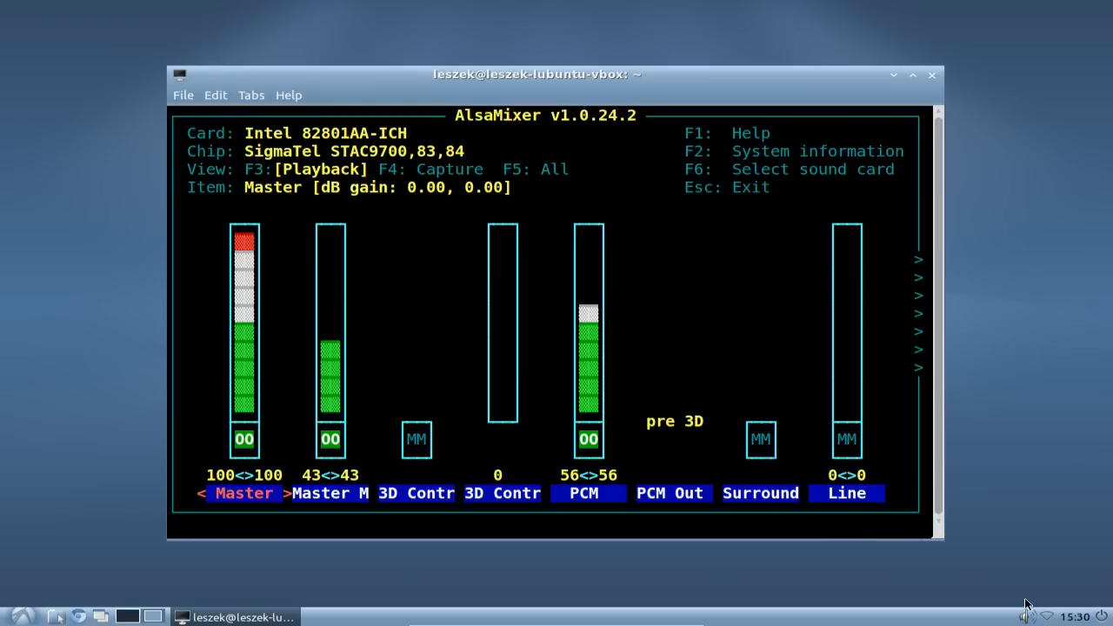
left_click(1026, 615)
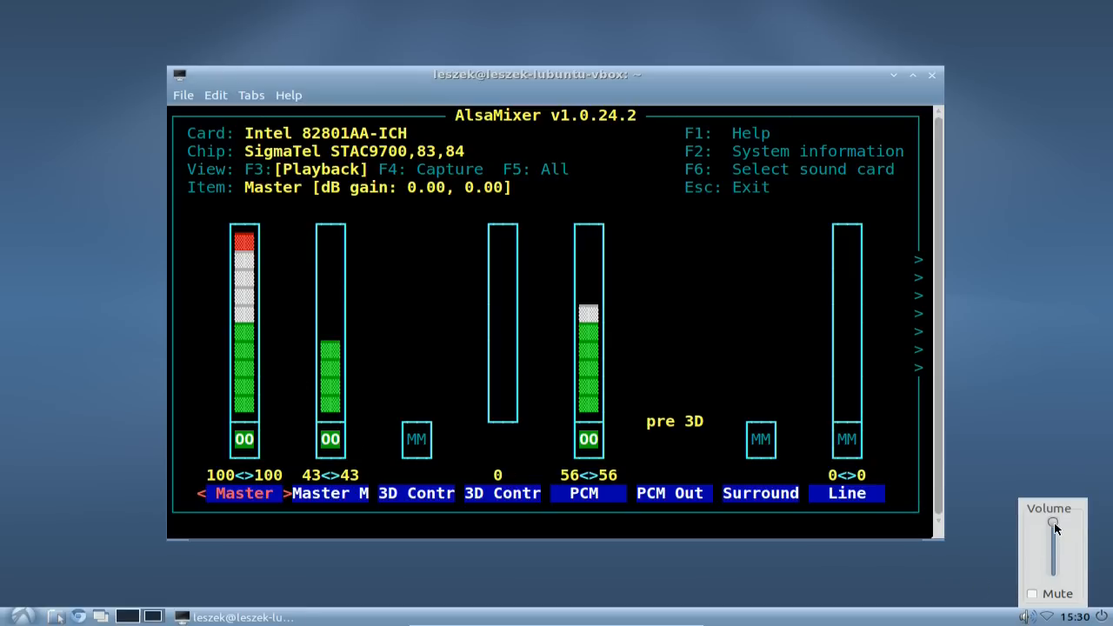
left_click_drag(1054, 528, 1054, 555)
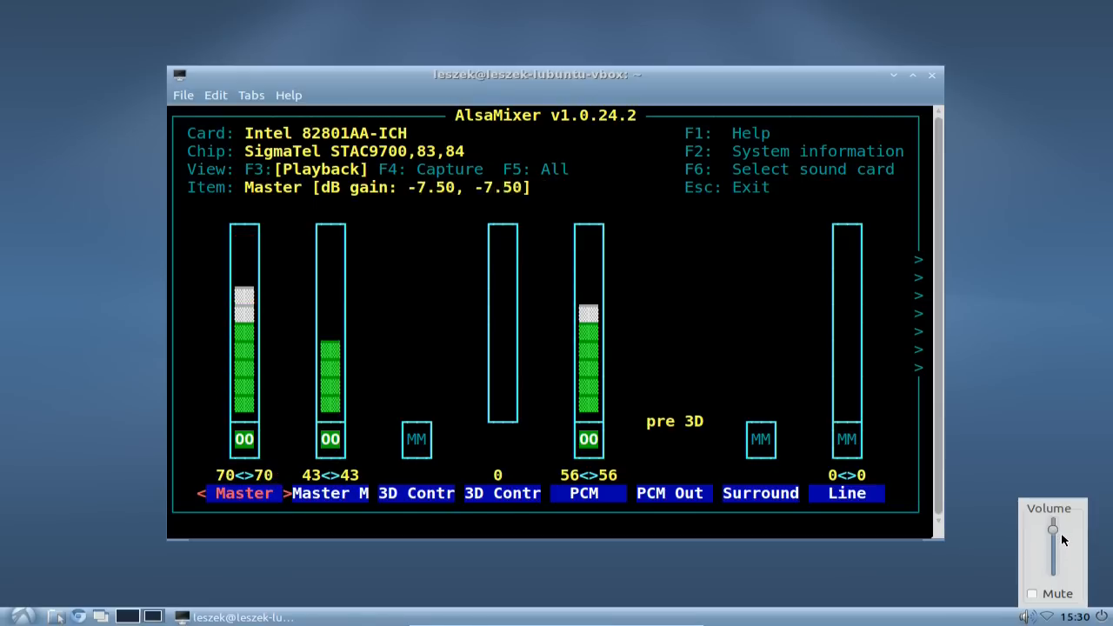
key("Down")
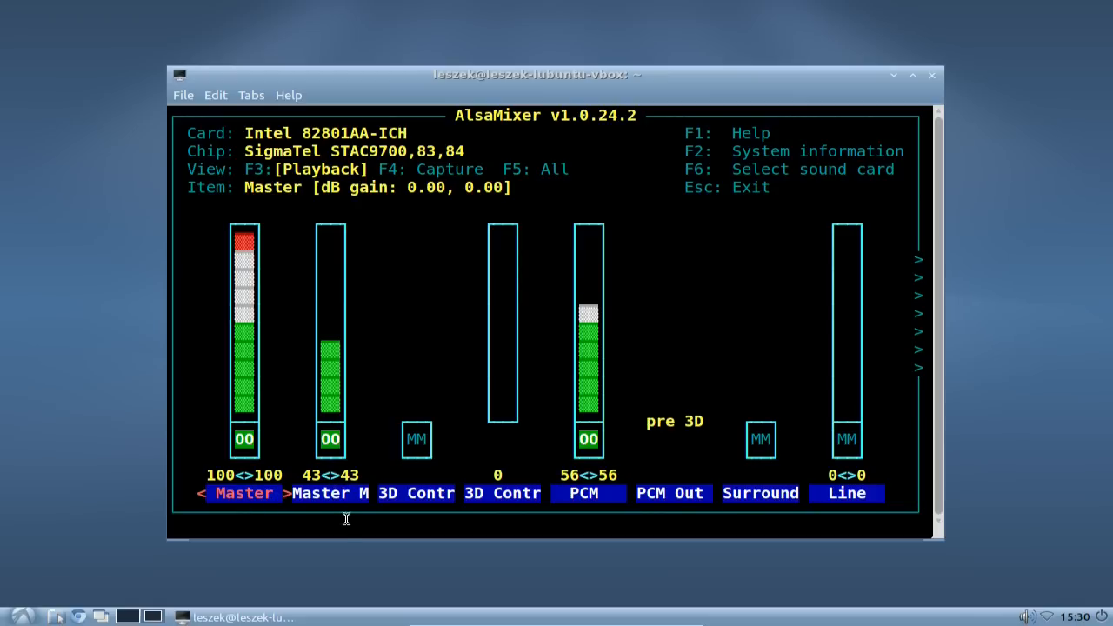
mouse_move(347, 522)
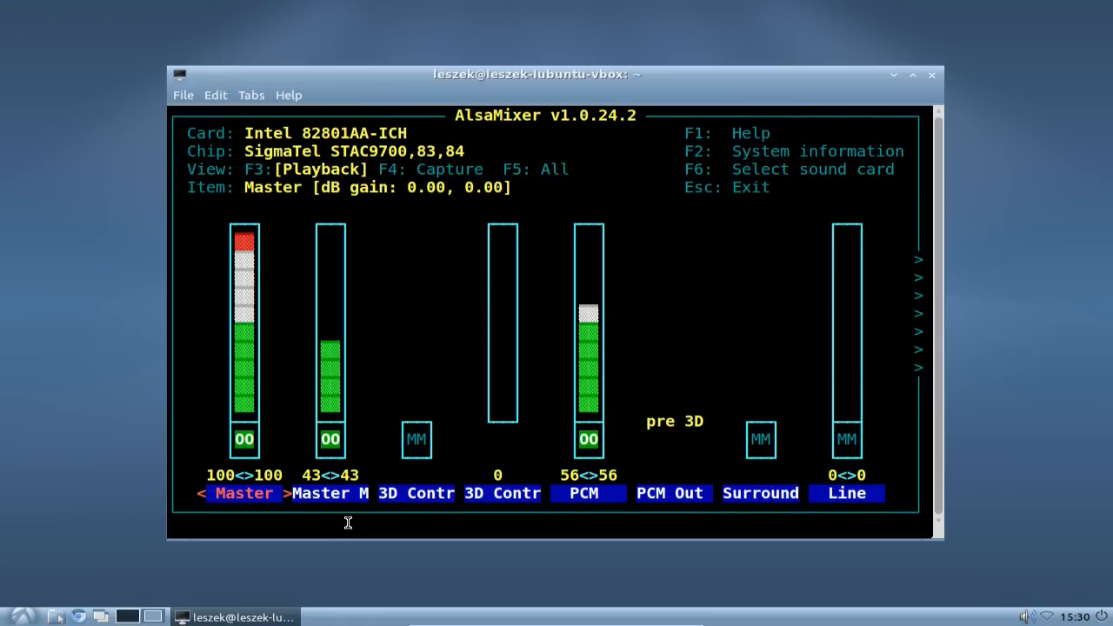
Move across to the PCM channel, lower it to 60, then raise it to 93.
key("Right")
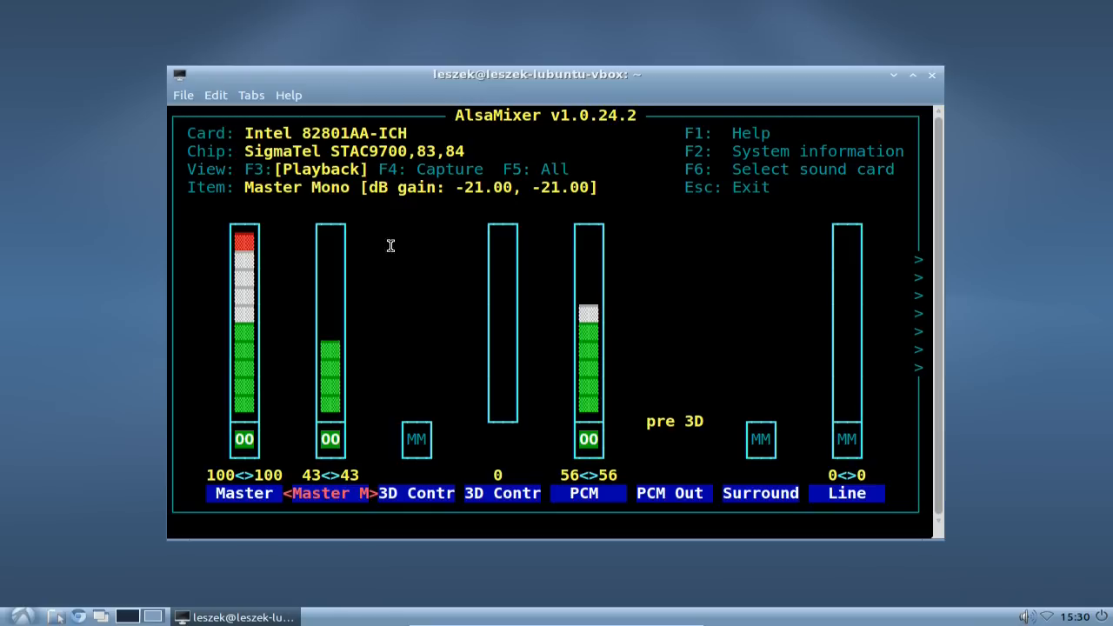
mouse_move(322, 475)
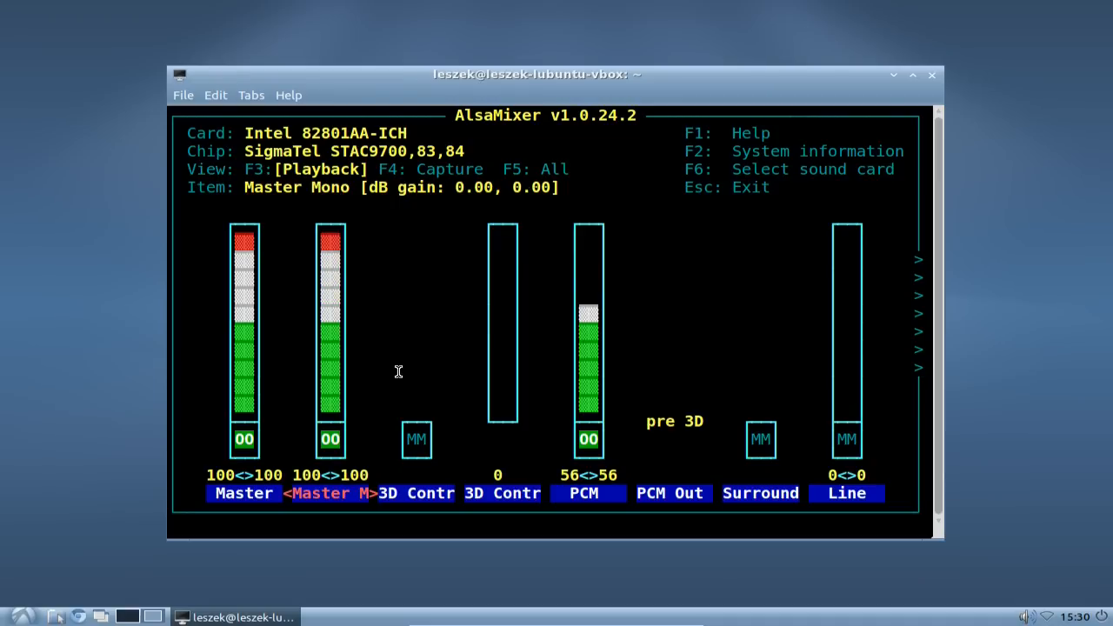
key("Right")
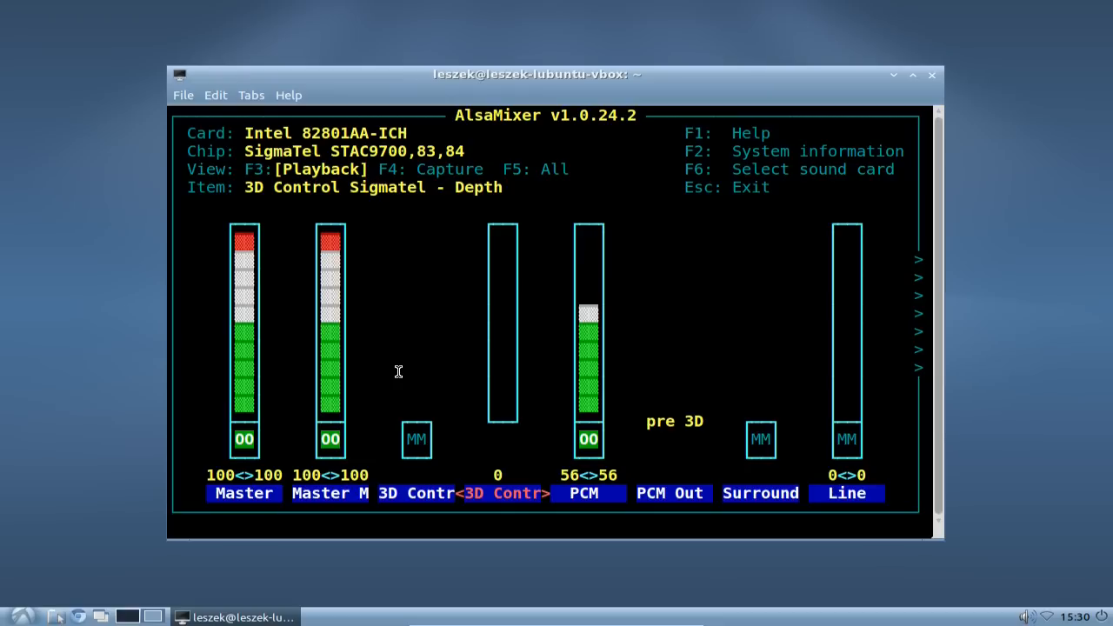
key("right")
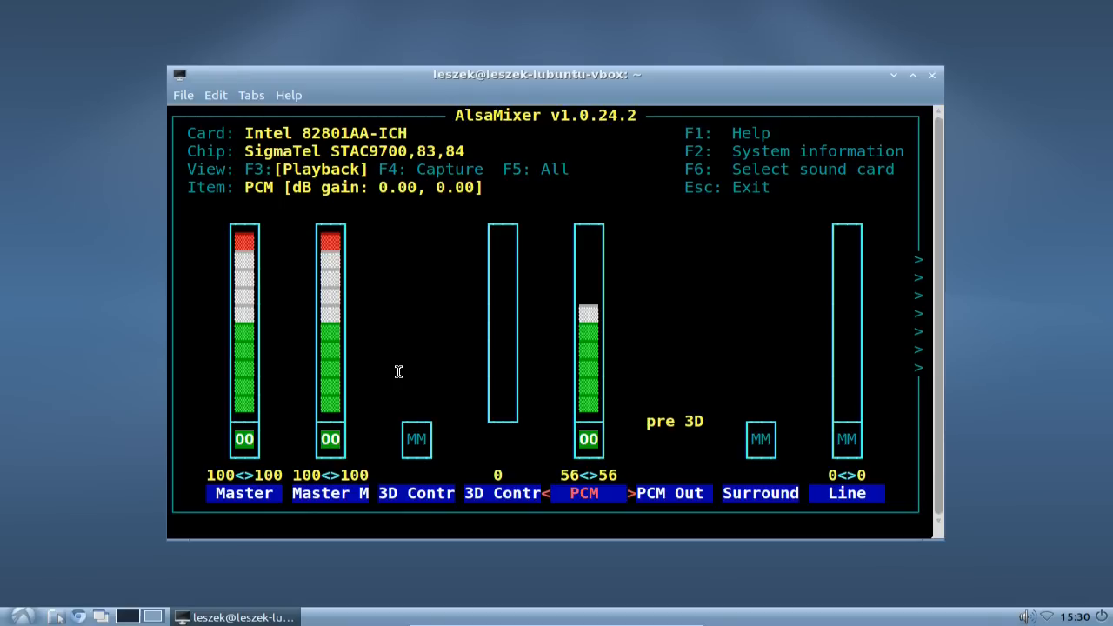
key("up")
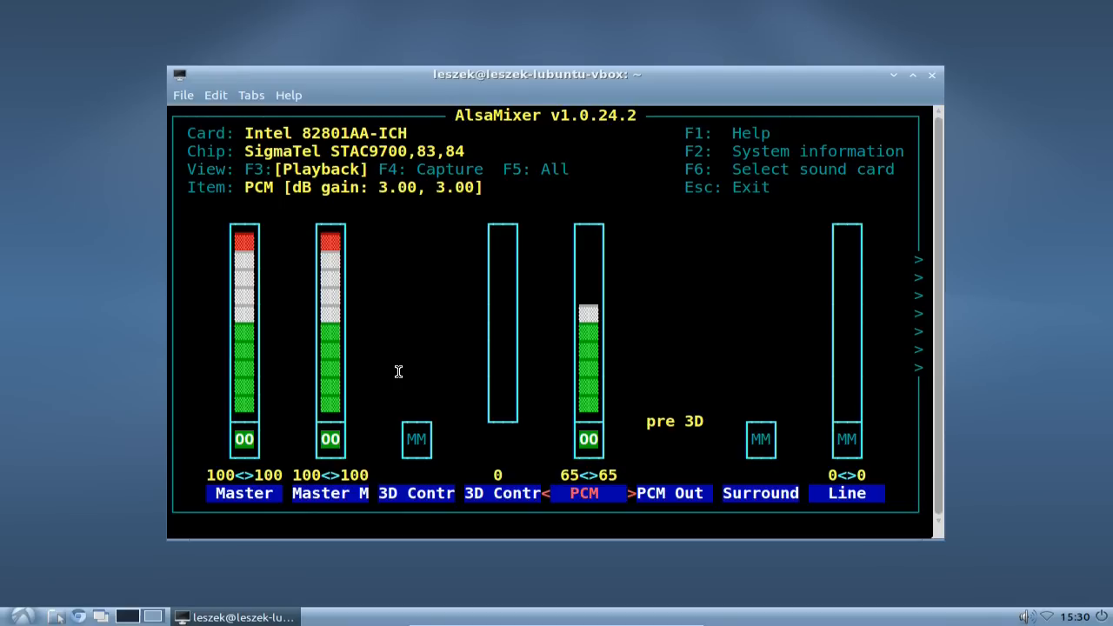
key("up")
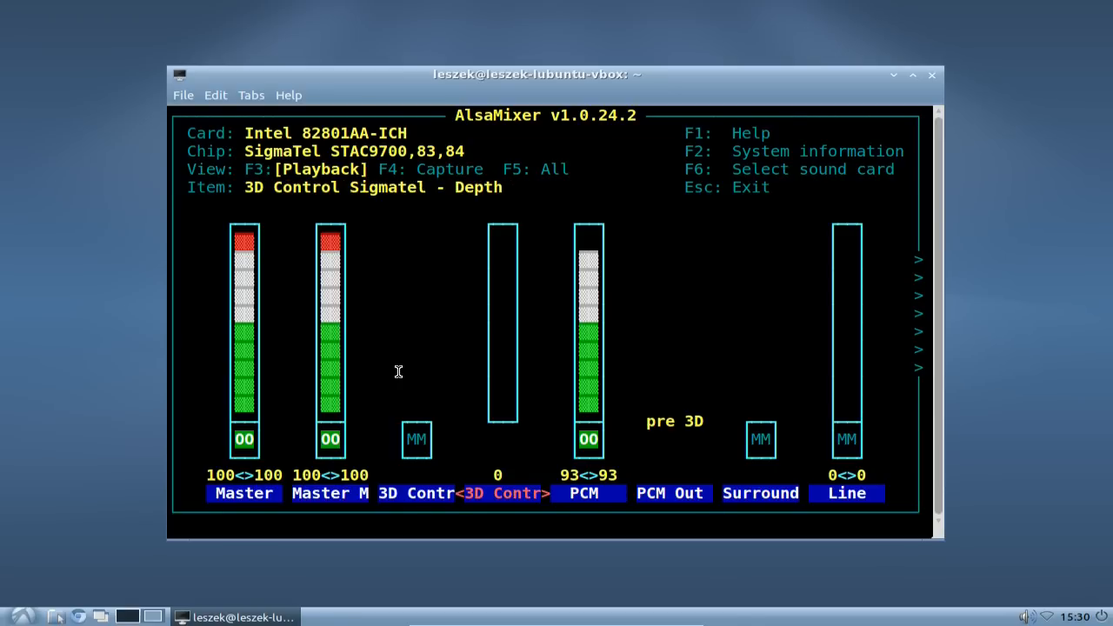
key("Right")
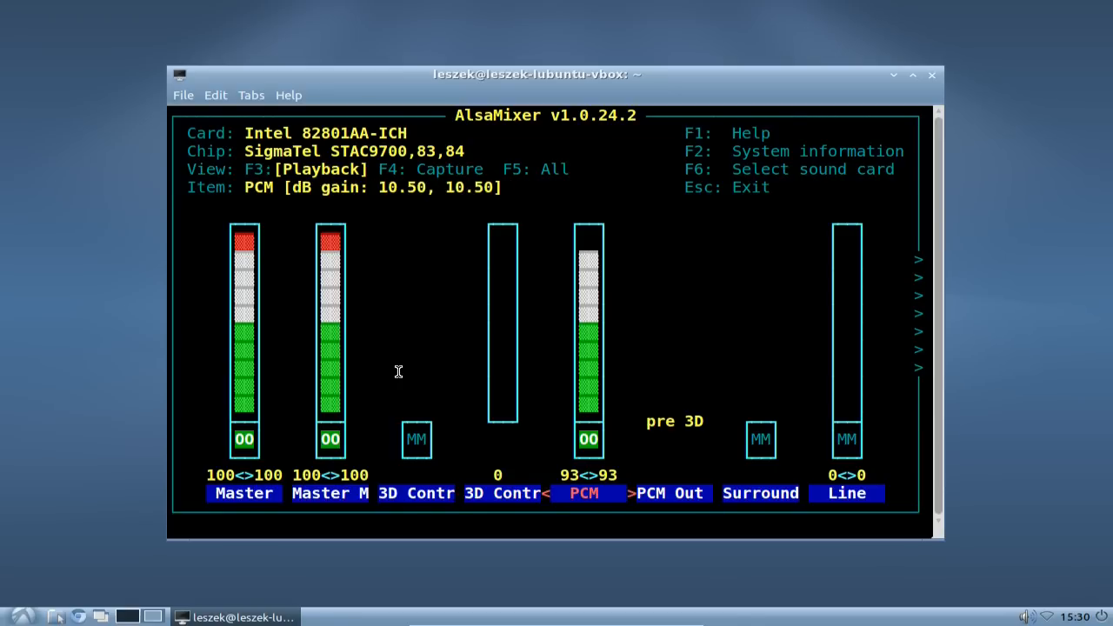
key("Down")
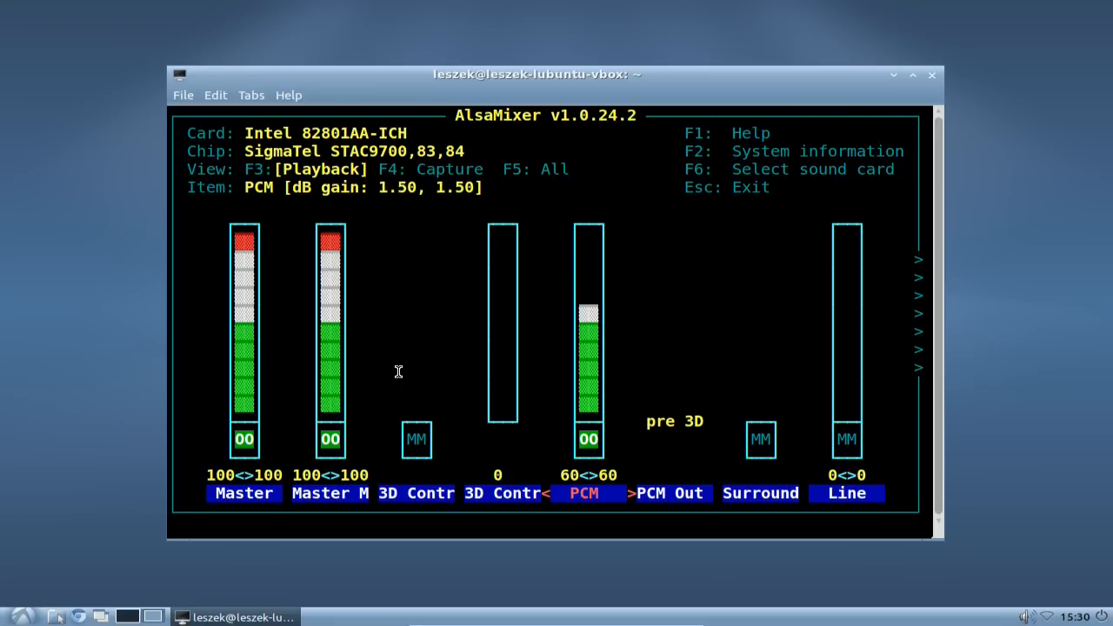
key("up")
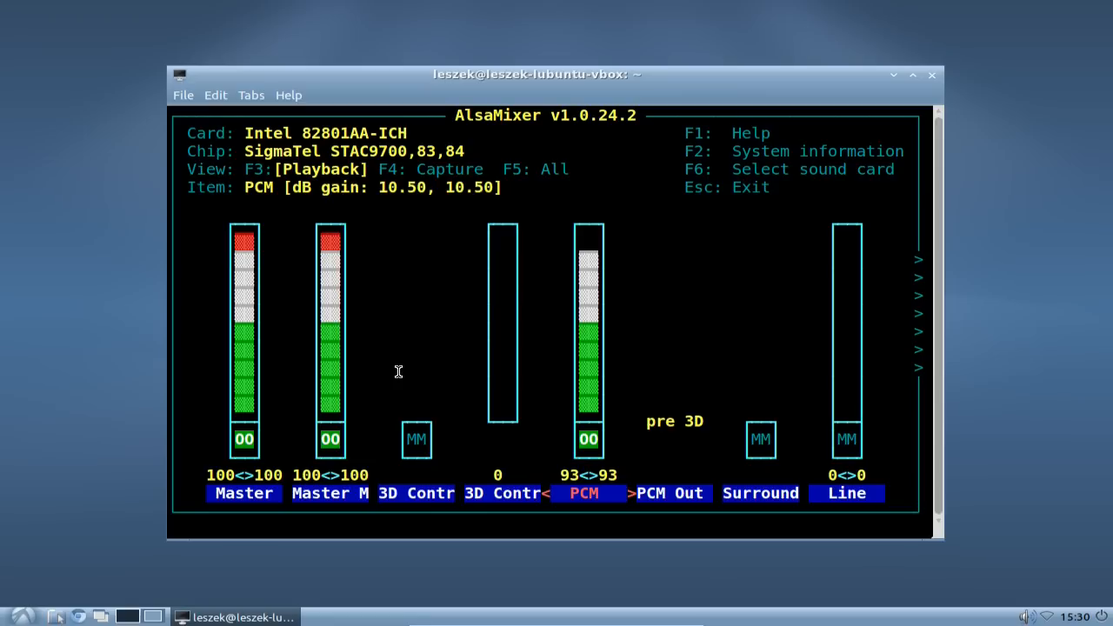
mouse_move(401, 246)
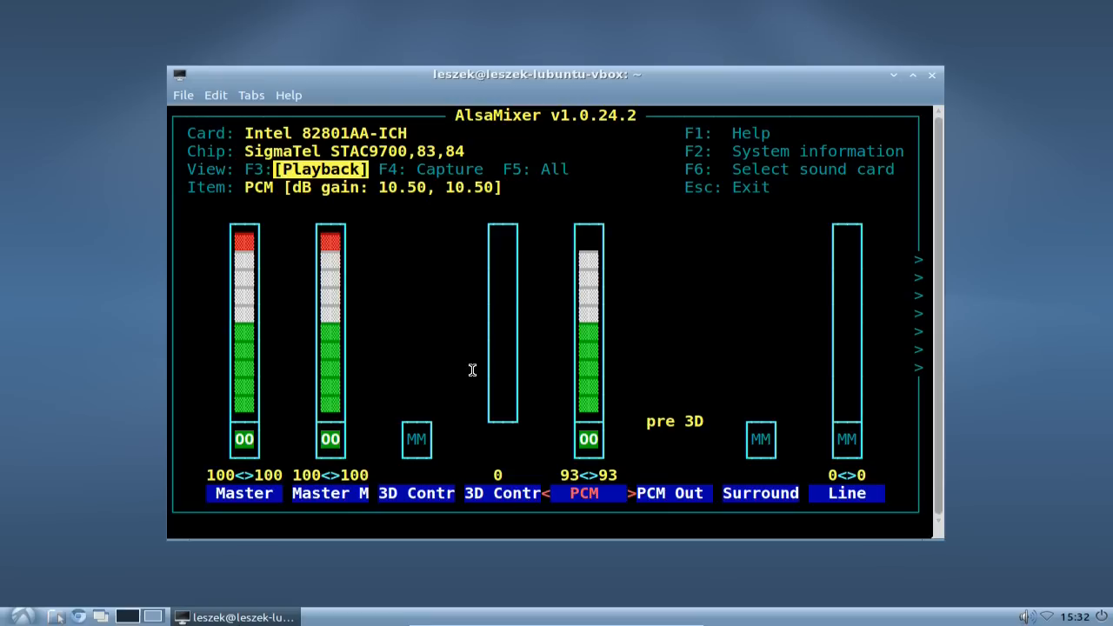
mouse_move(456, 241)
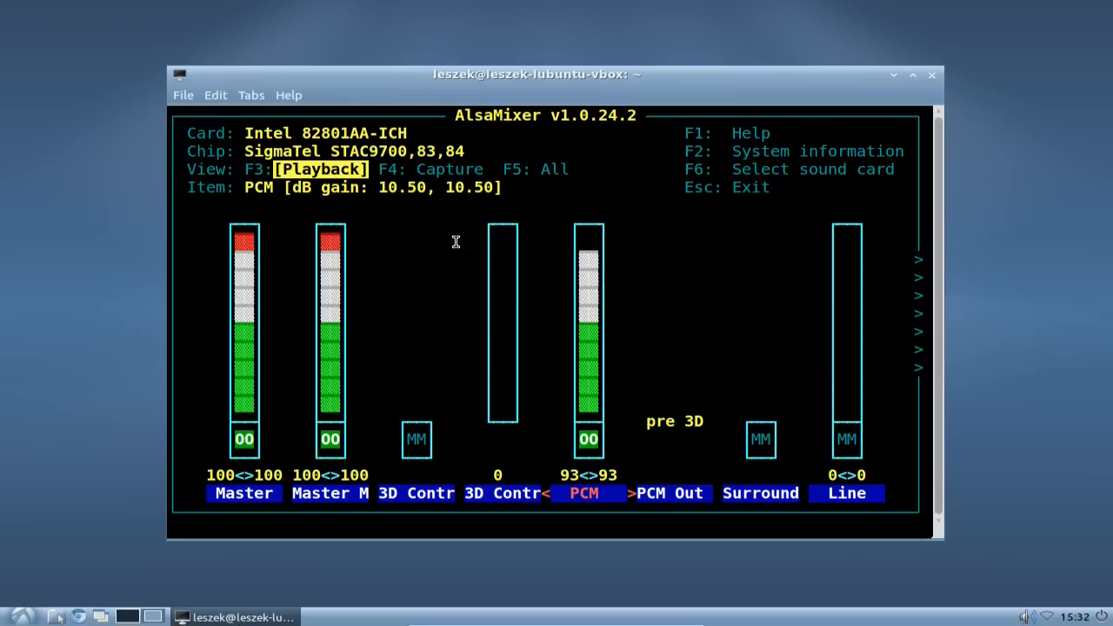
View the Mic and Video capture channels with F4, then quit alsamixer with Esc.
key("F4")
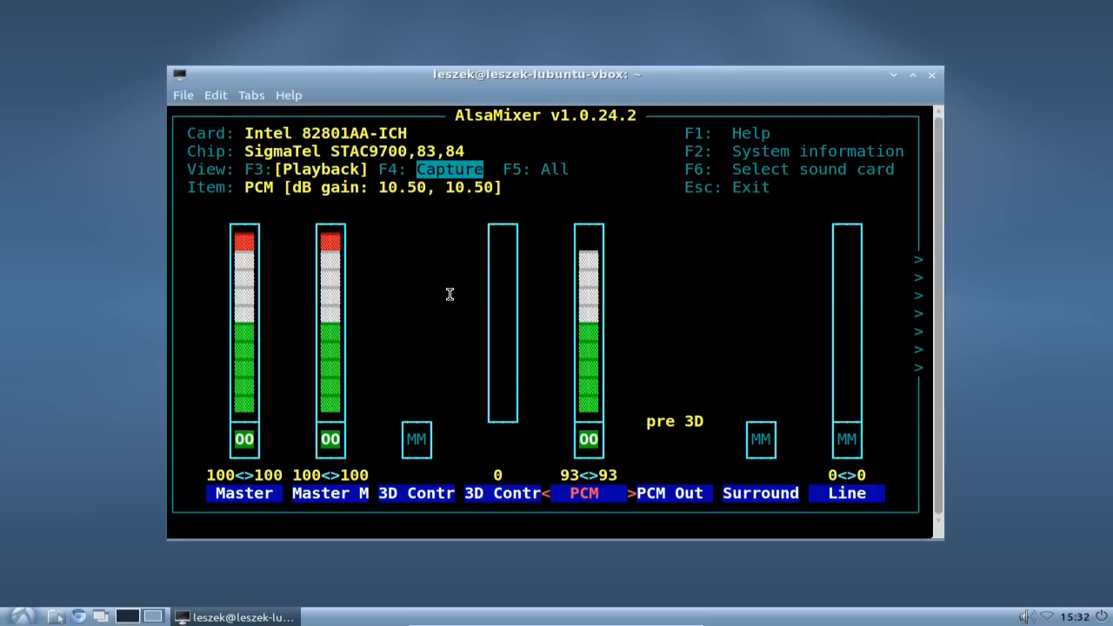
mouse_move(365, 166)
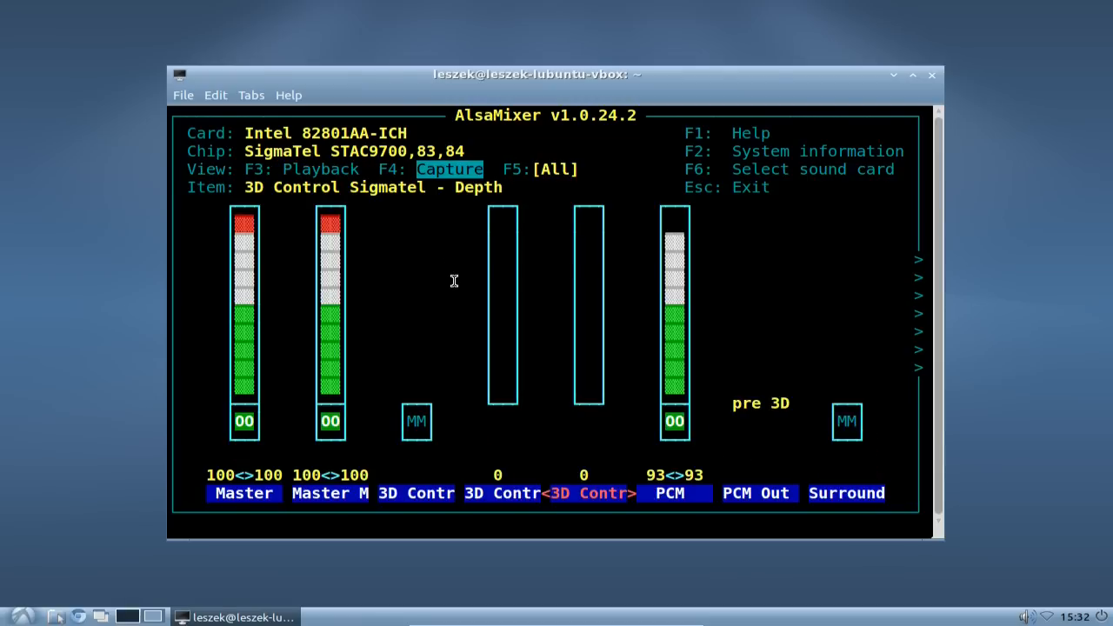
key("F4")
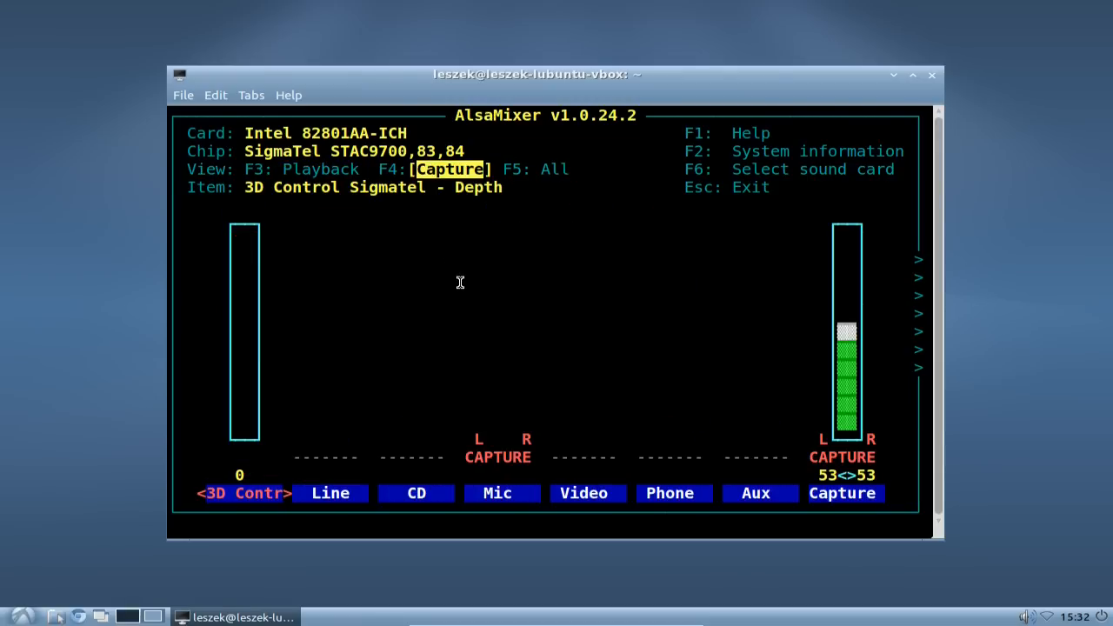
mouse_move(484, 305)
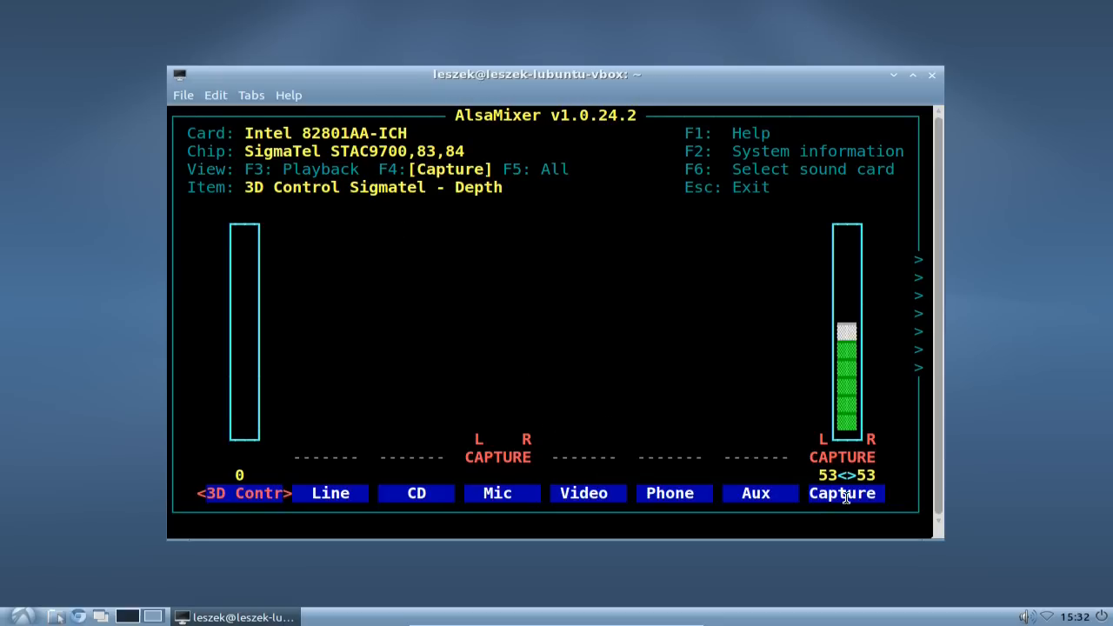
left_click(842, 493)
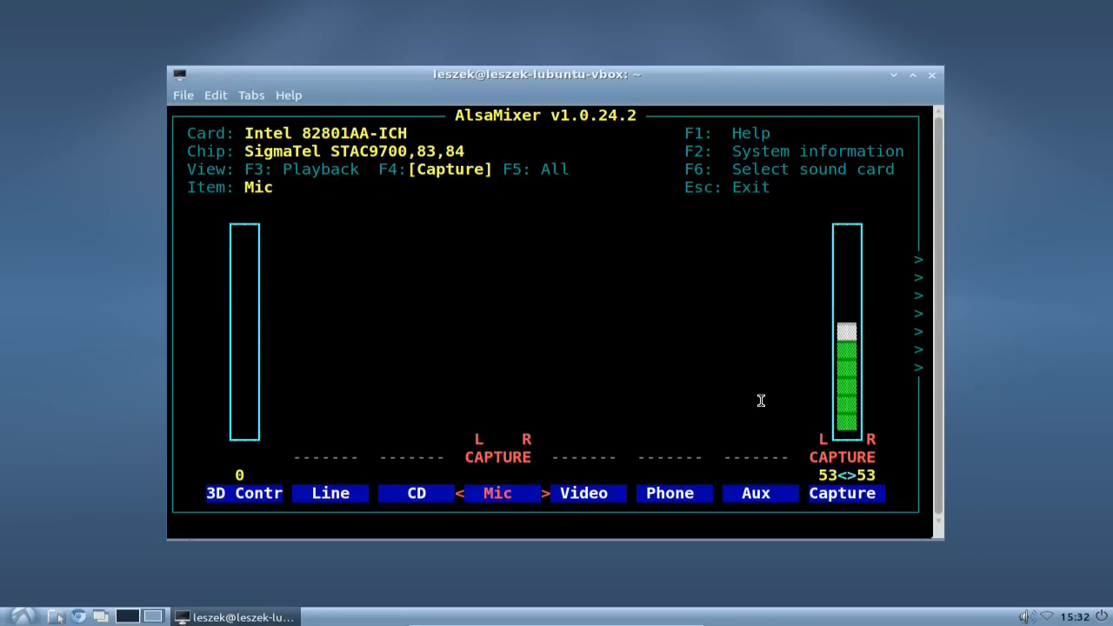
mouse_move(616, 408)
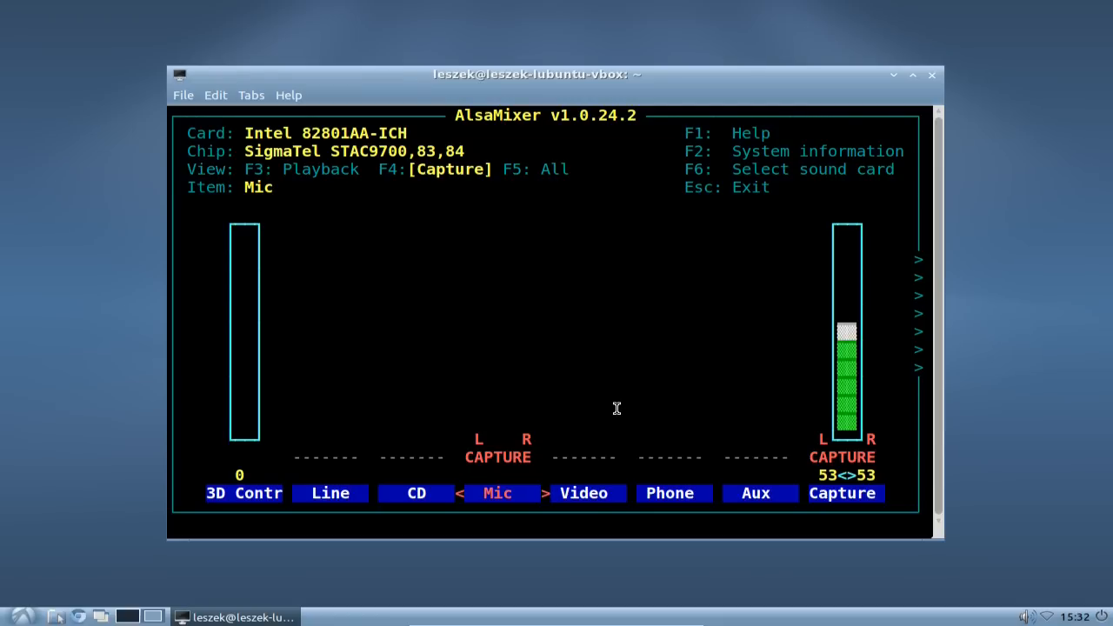
key("right")
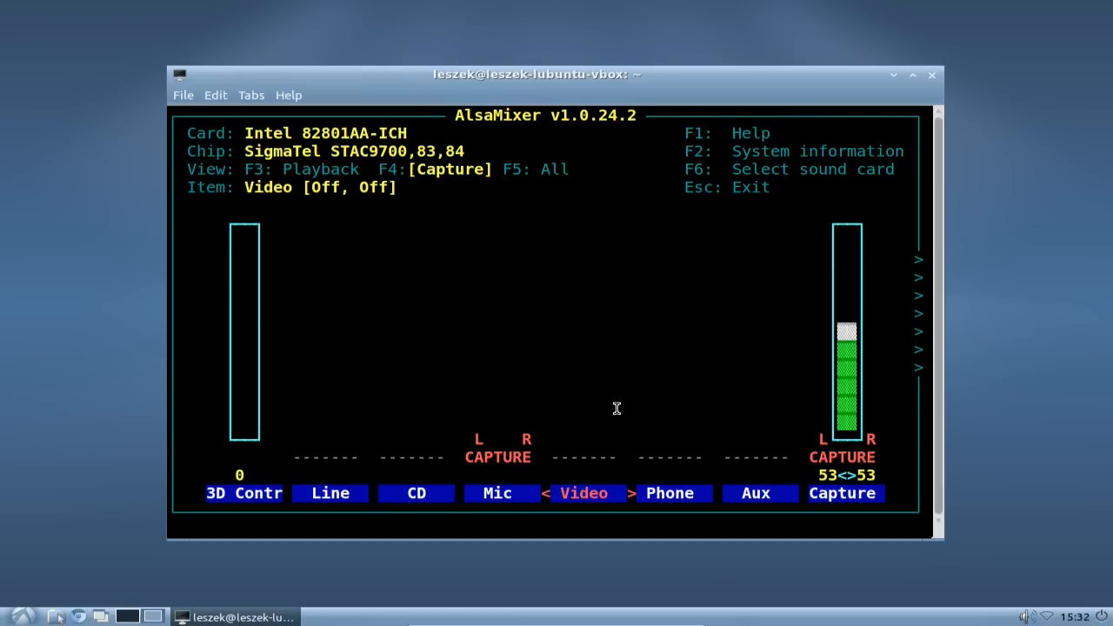
key("Escape")
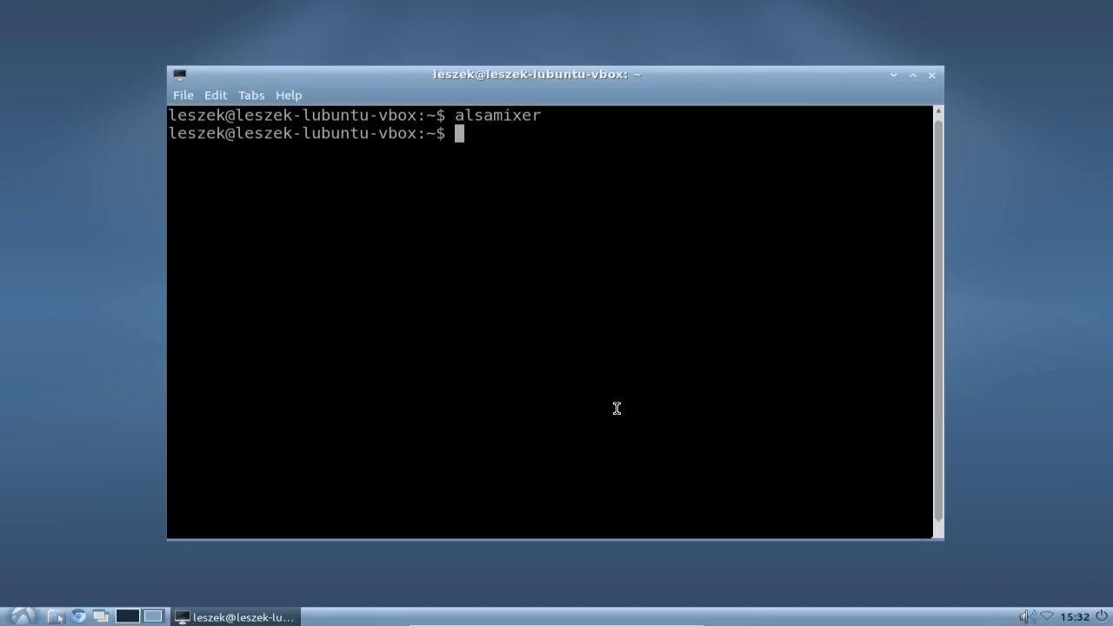
Install gnome-alsamixer via sudo apt-get, fixing the misspelled package name and answering y.
type("sudo apt-get install gnome")
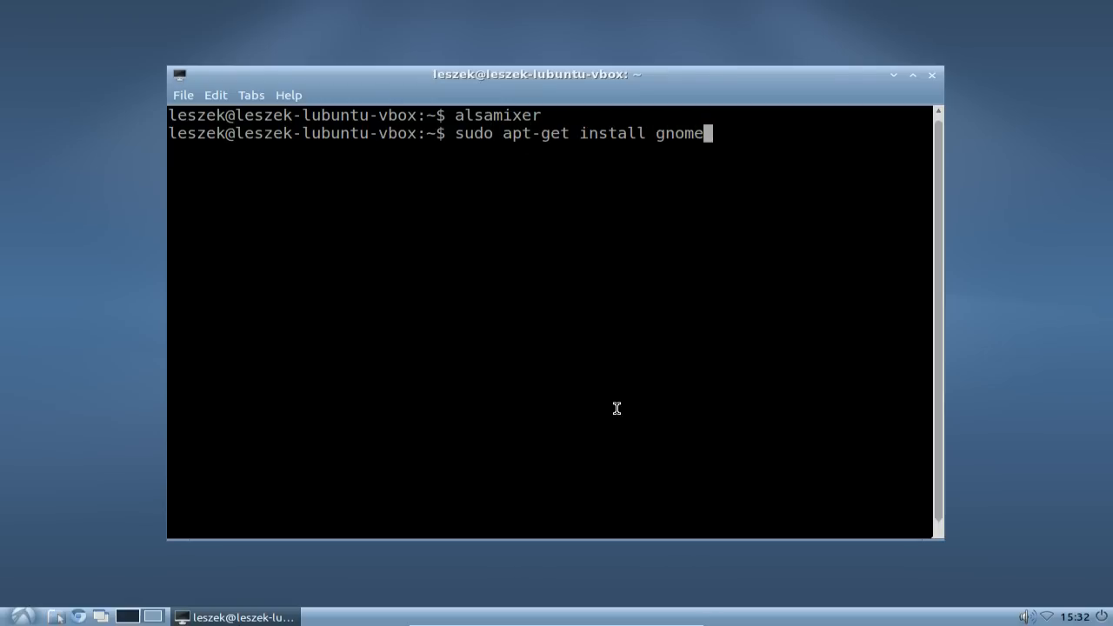
type("-alsa.-")
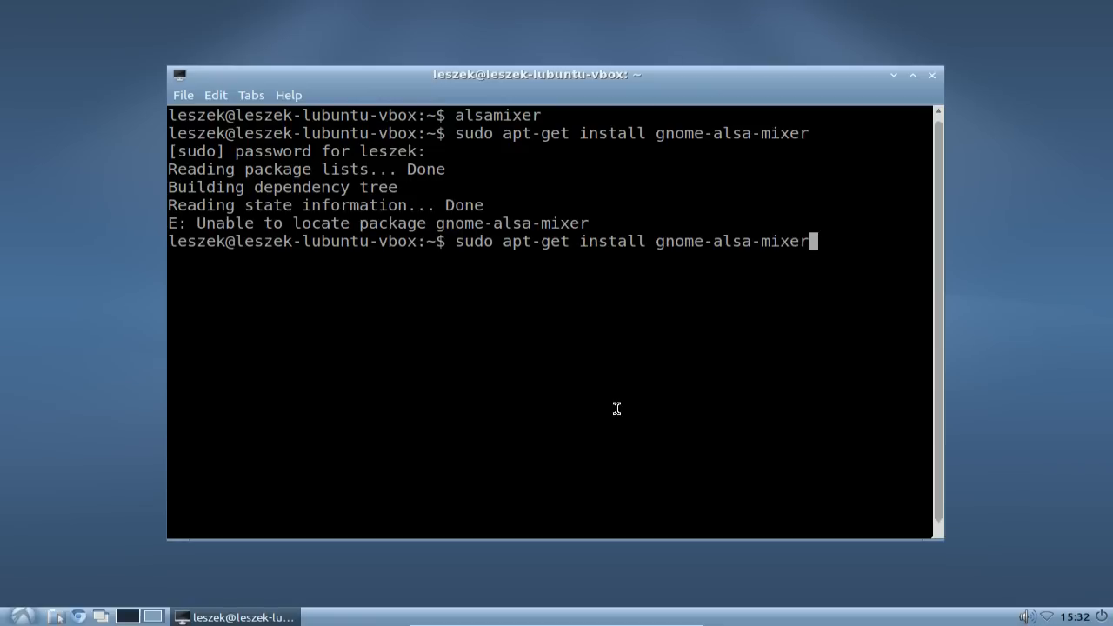
key("Return")
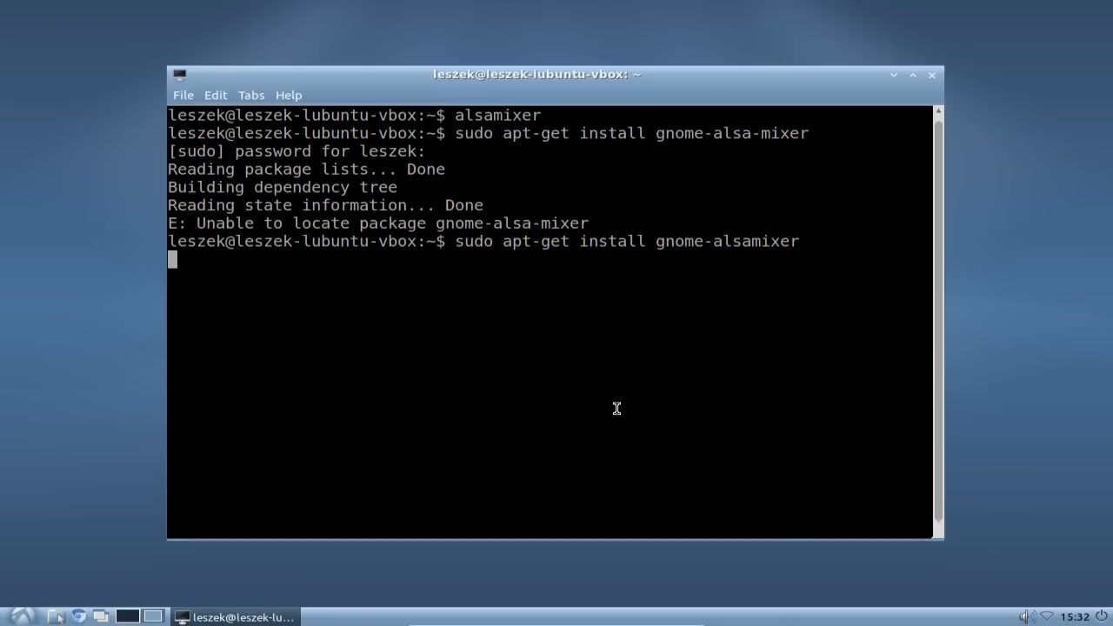
key("Return")
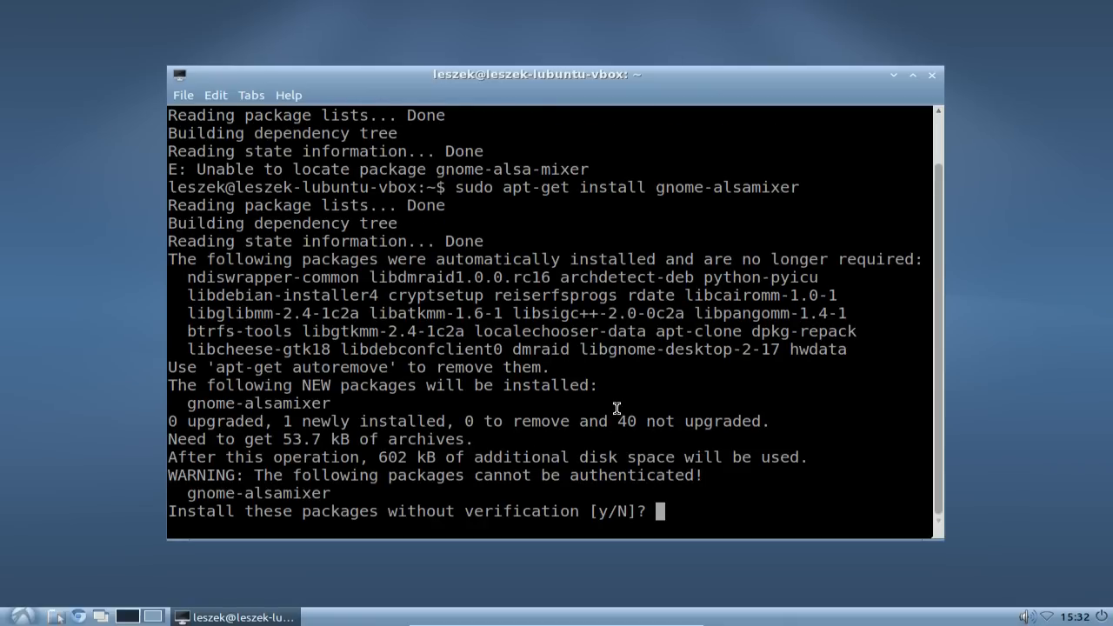
type("y")
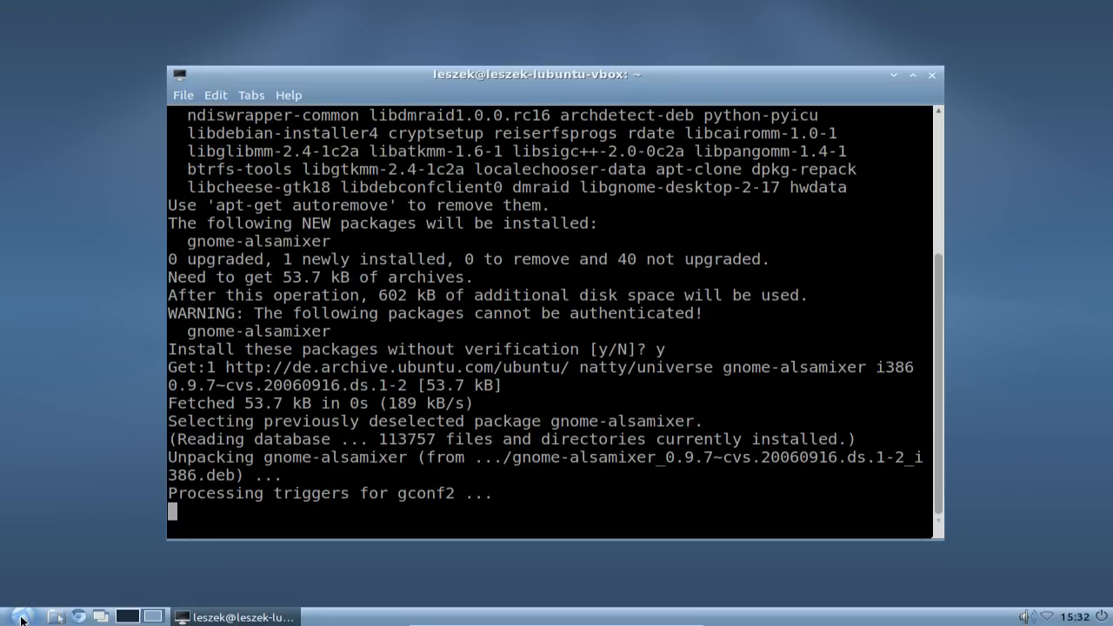
mouse_move(920, 102)
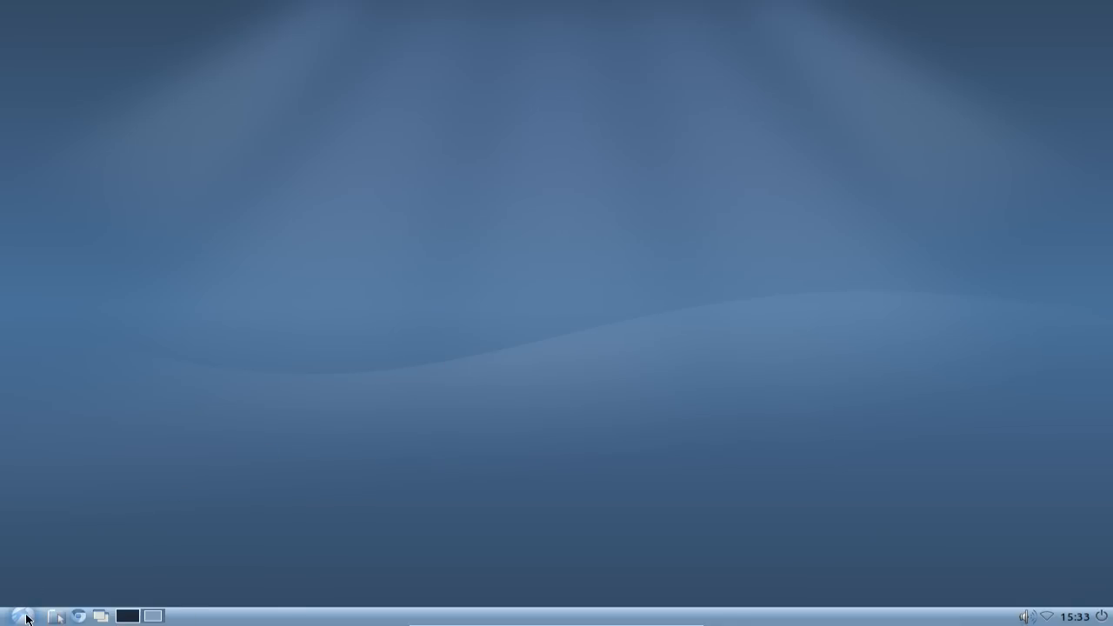
Open the LXDE applications menu to reach Sound & Video.
left_click(23, 615)
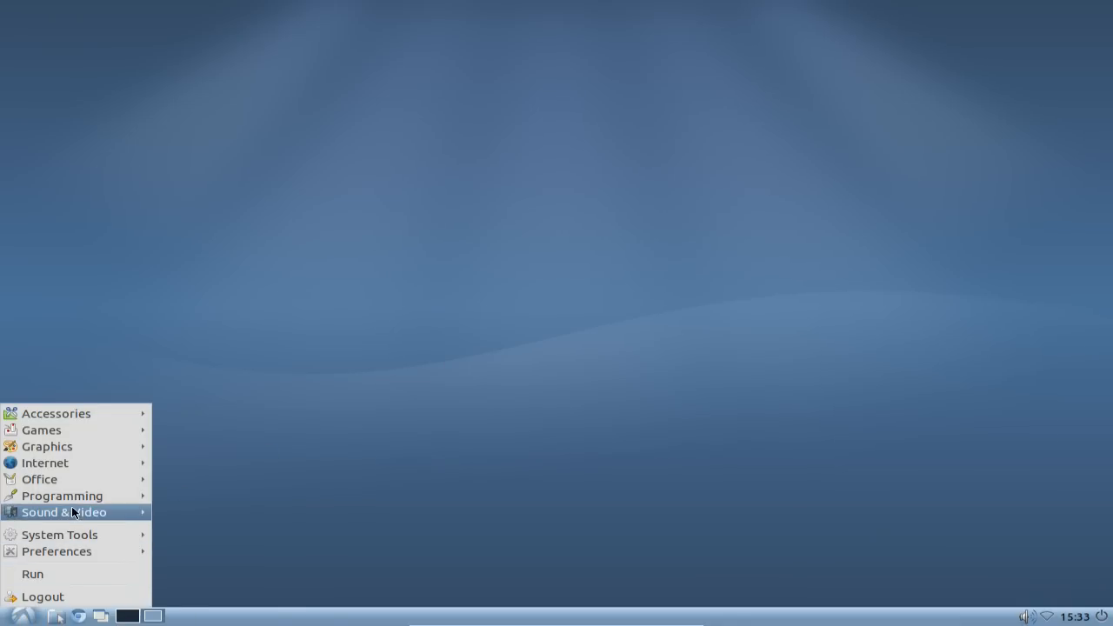
mouse_move(63, 512)
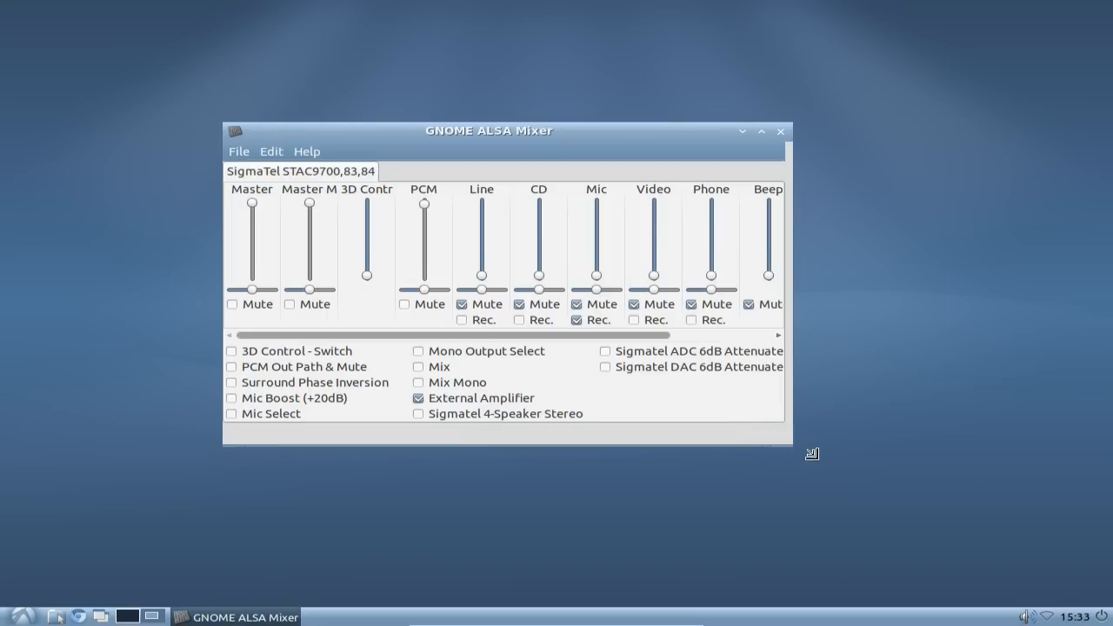
Enlarge the mixer window and drag the PCM slider down to about half.
left_click_drag(789, 443, 861, 493)
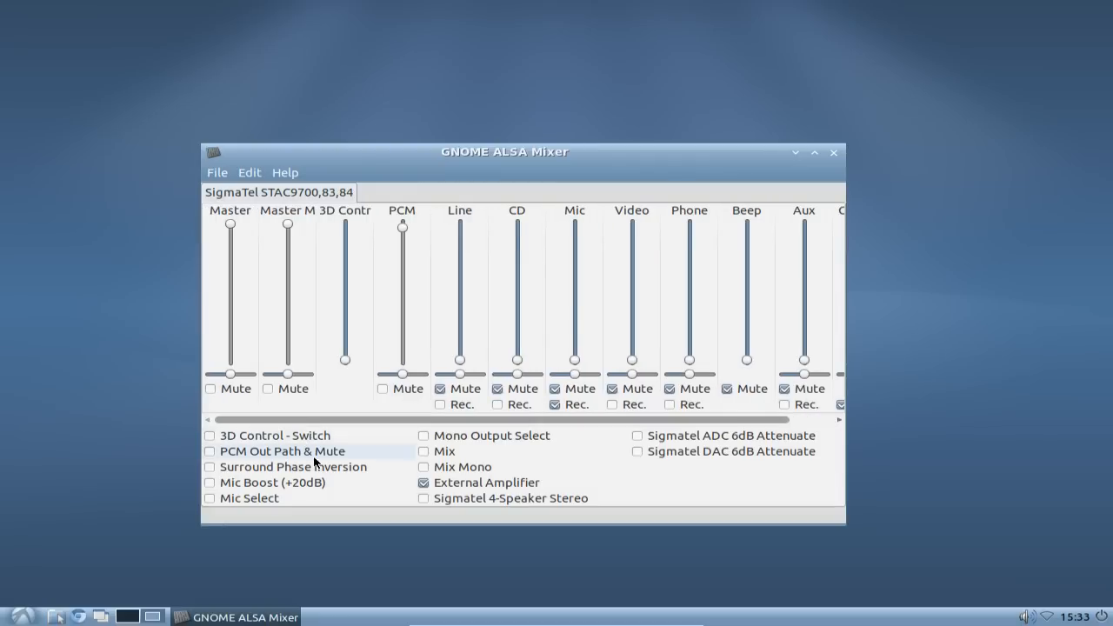
mouse_move(257, 486)
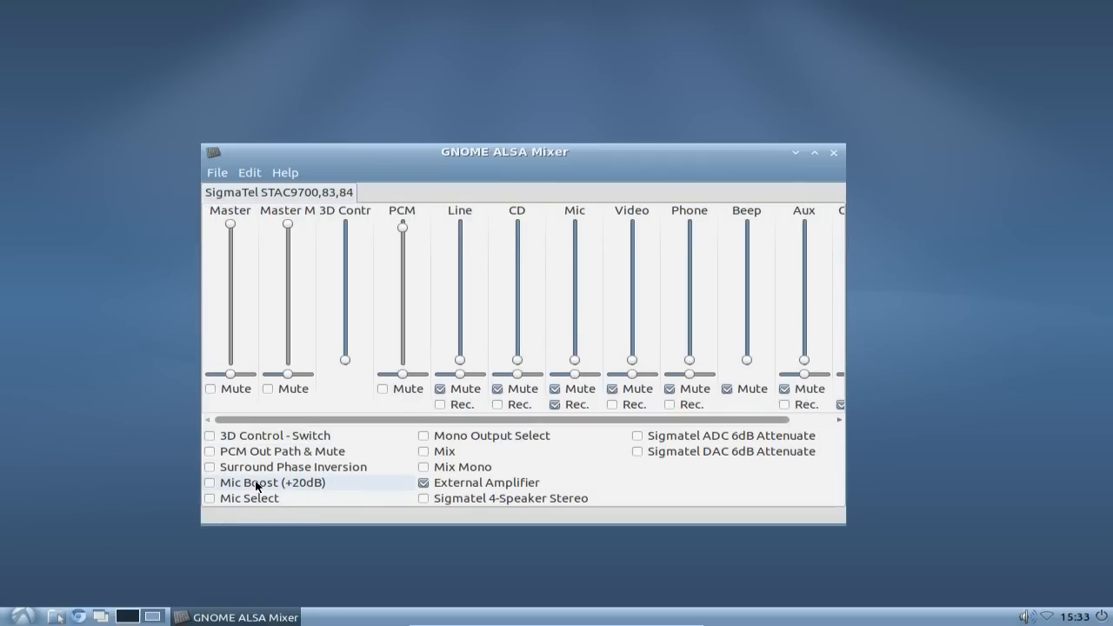
mouse_move(265, 488)
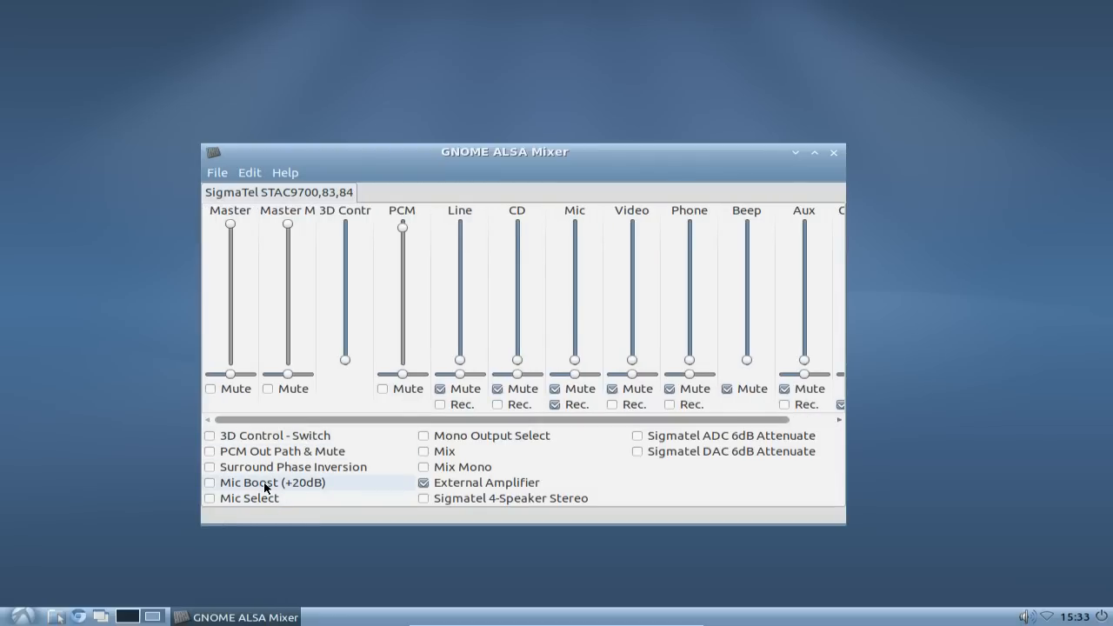
mouse_move(328, 493)
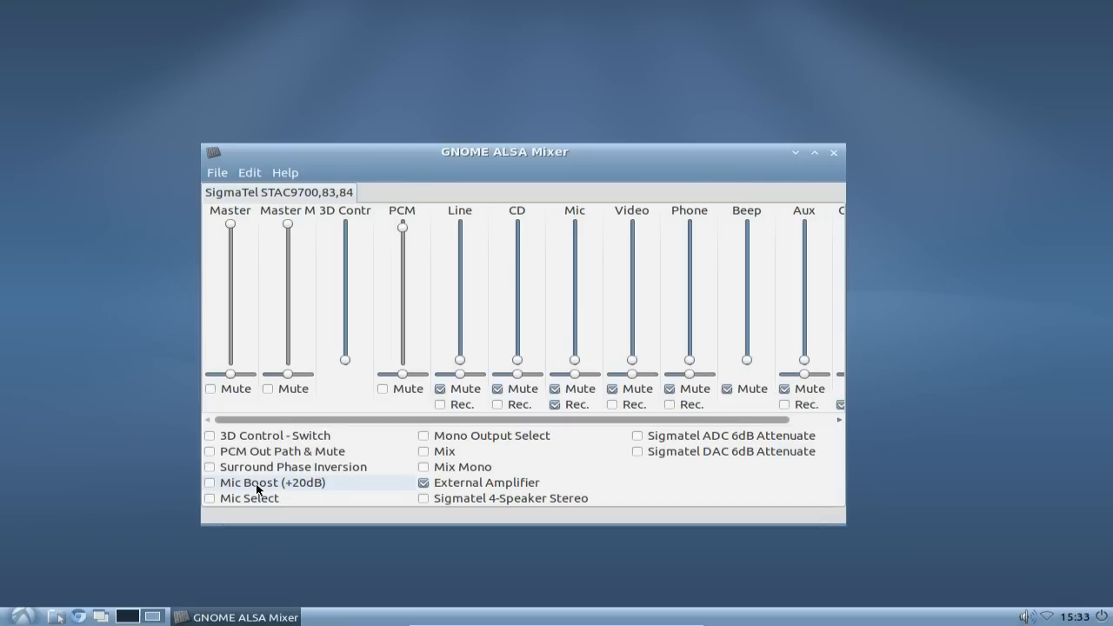
mouse_move(500, 451)
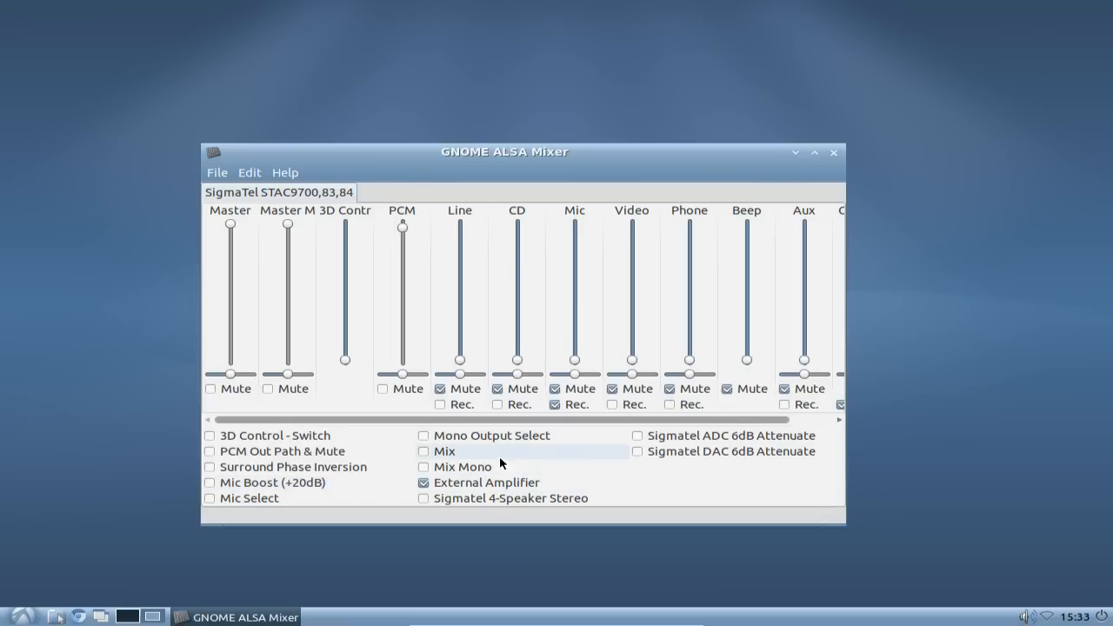
mouse_move(473, 449)
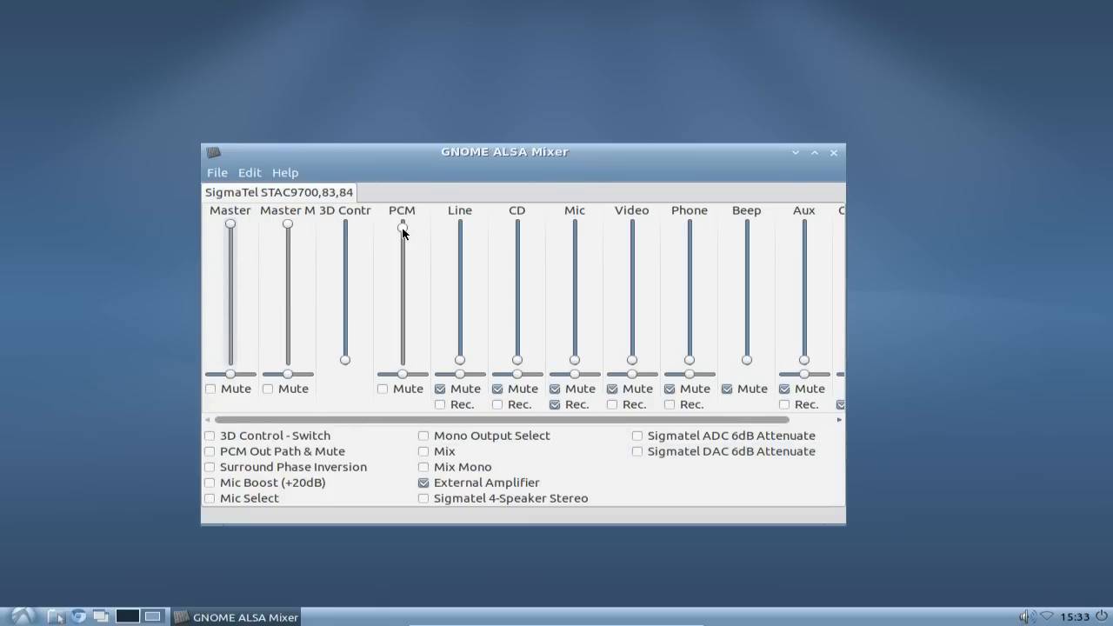
left_click_drag(402, 225, 401, 283)
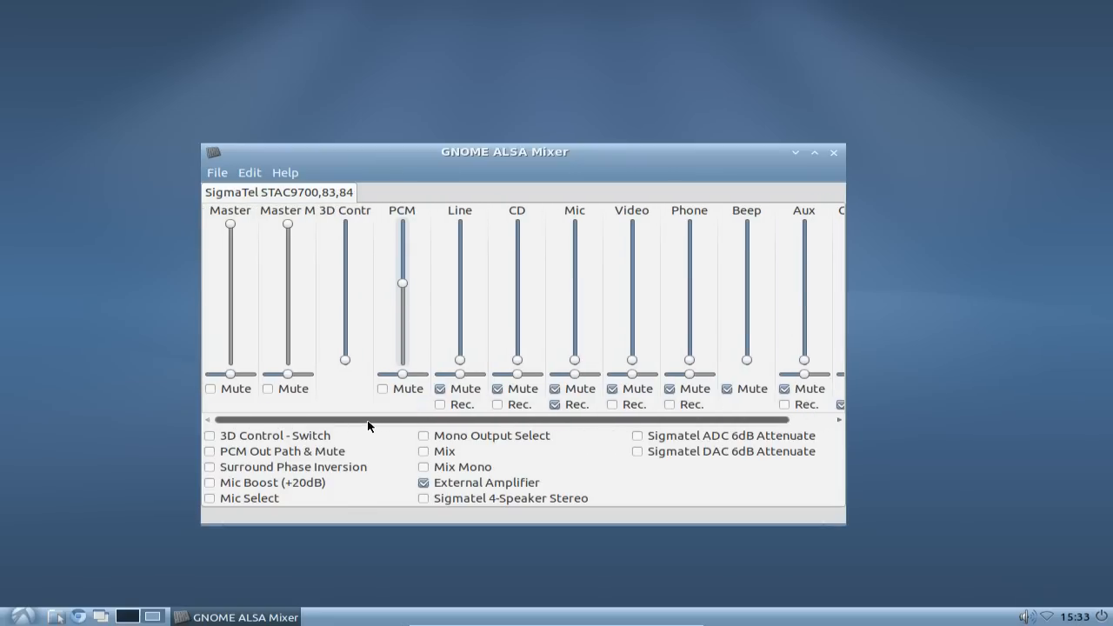
mouse_move(315, 412)
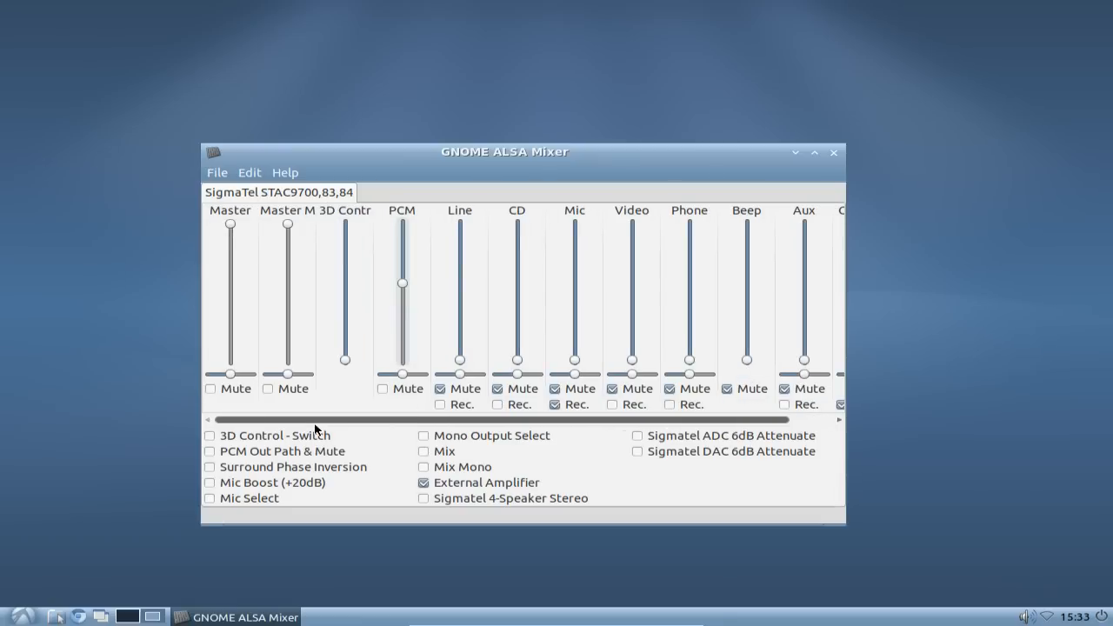
Uncheck Line and the other unneeded channels in Sound Card Properties, then close it.
left_click(249, 172)
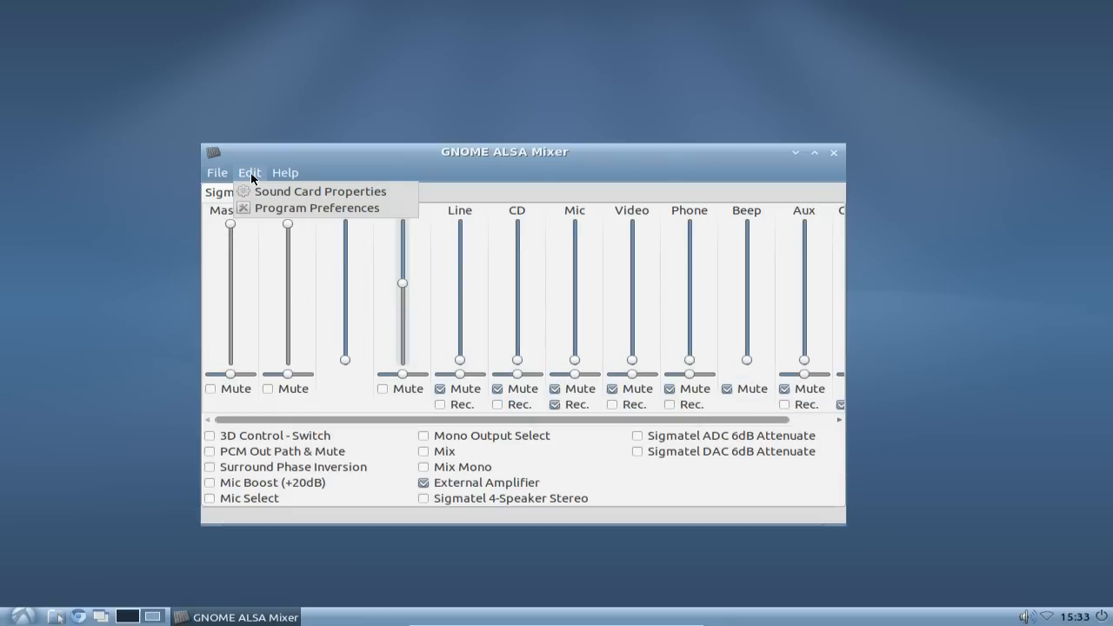
mouse_move(320, 190)
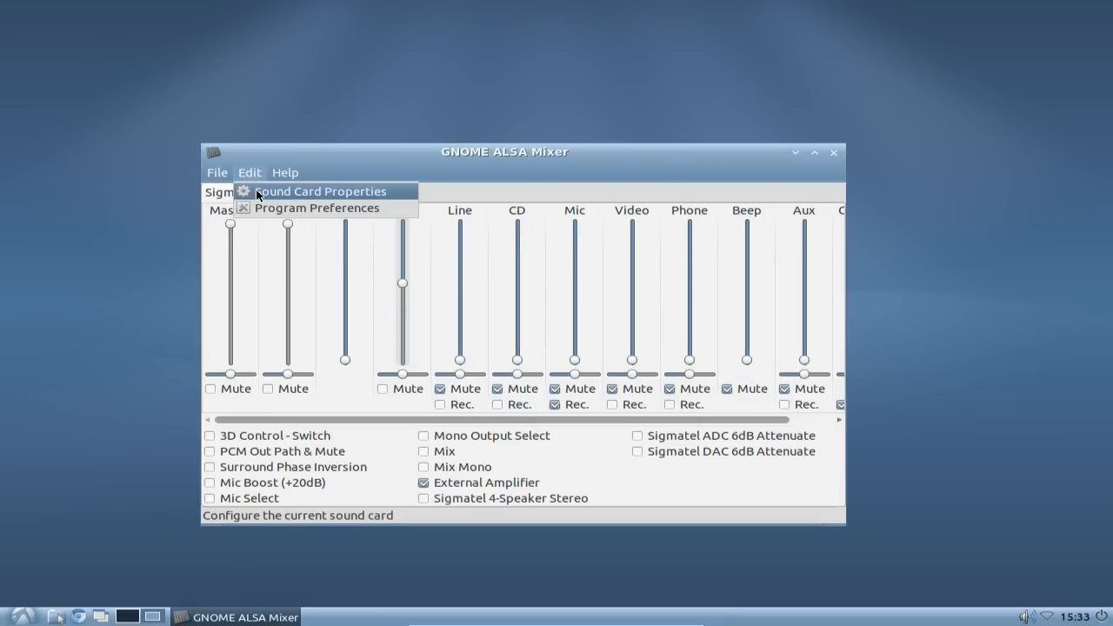
left_click(319, 191)
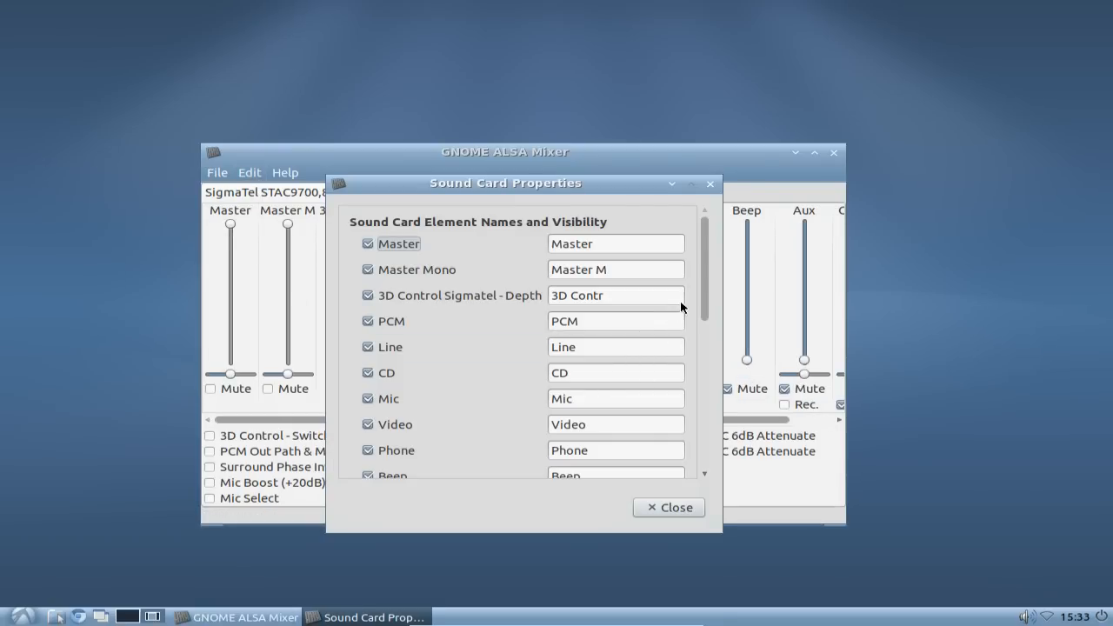
scroll("down", 3)
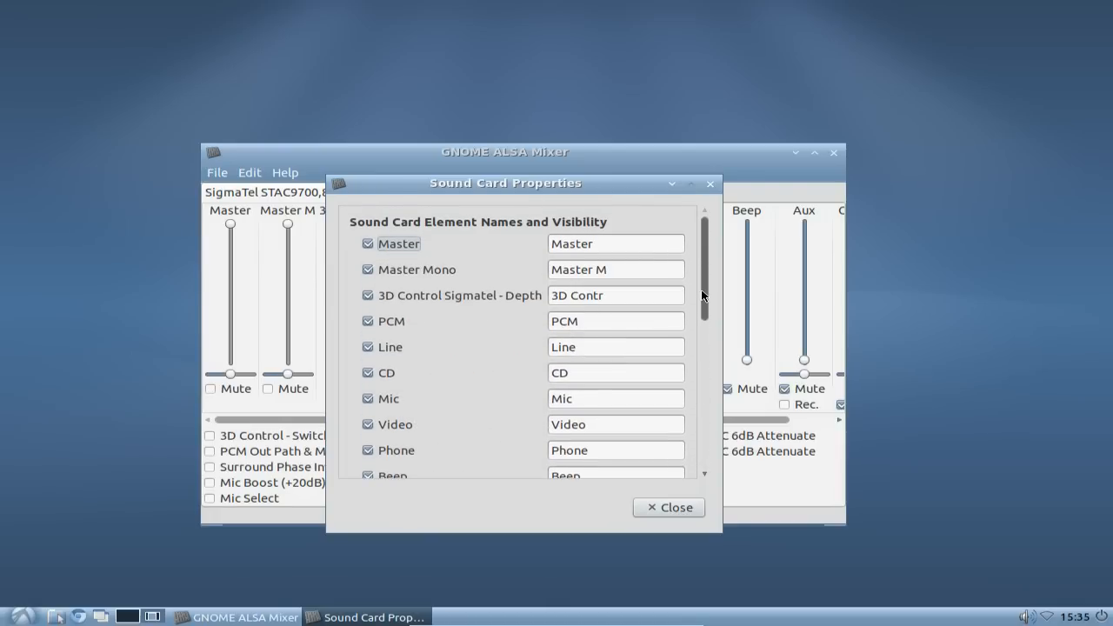
left_click(367, 346)
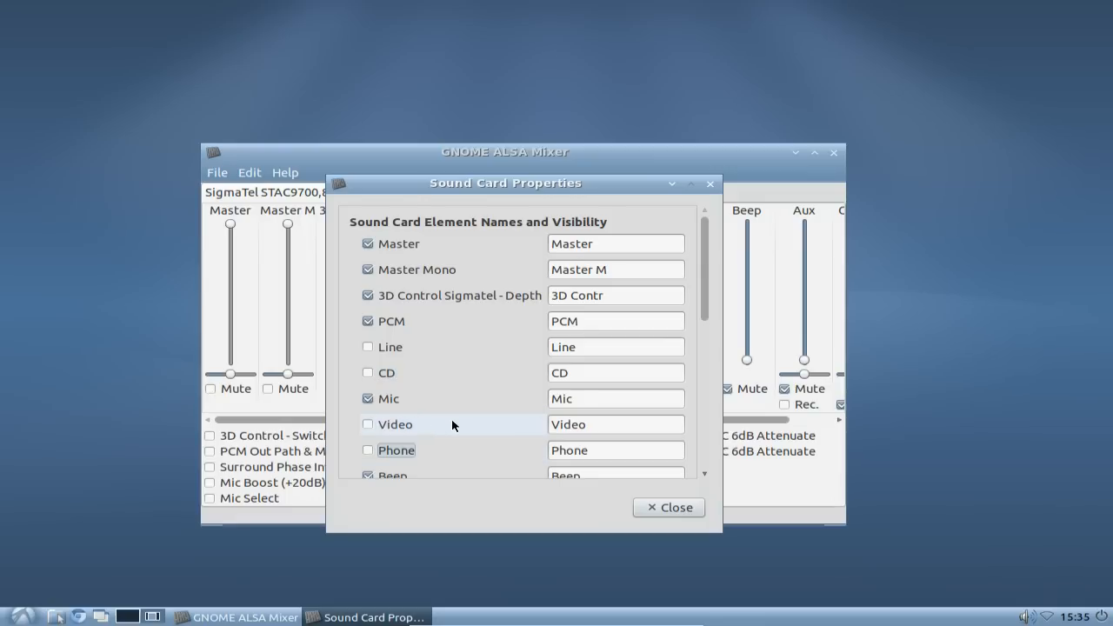
scroll("down", 3)
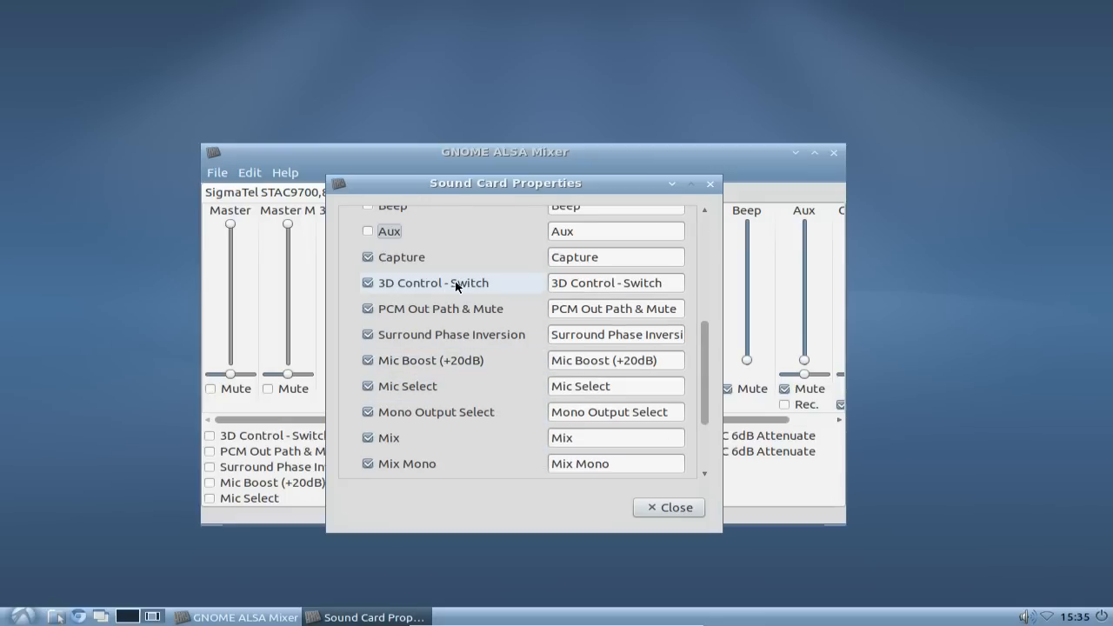
left_click(668, 507)
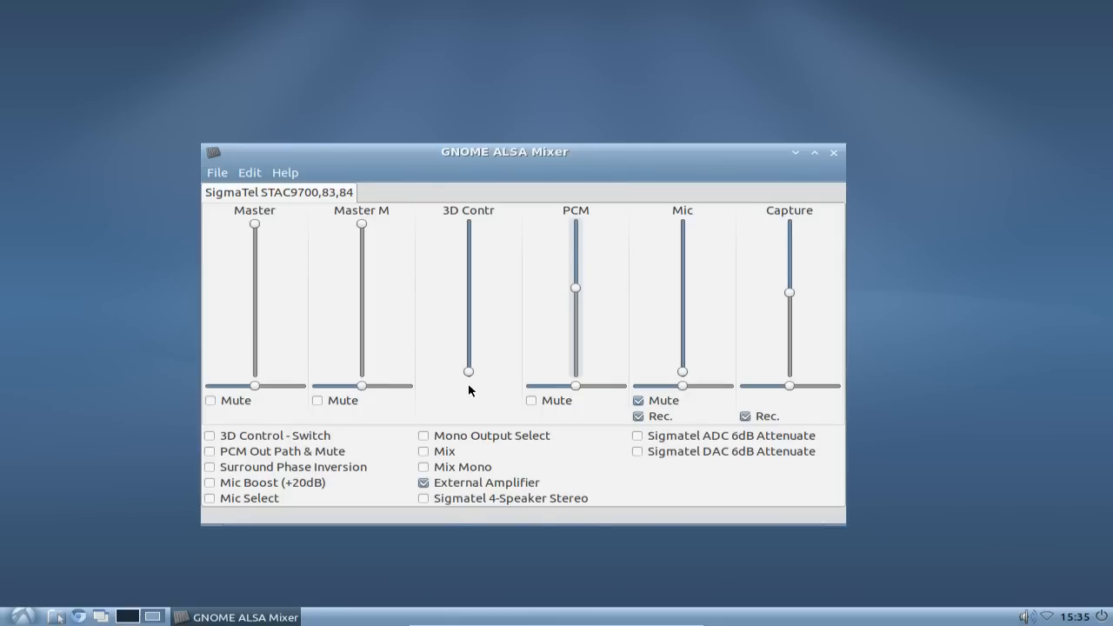
mouse_move(318, 282)
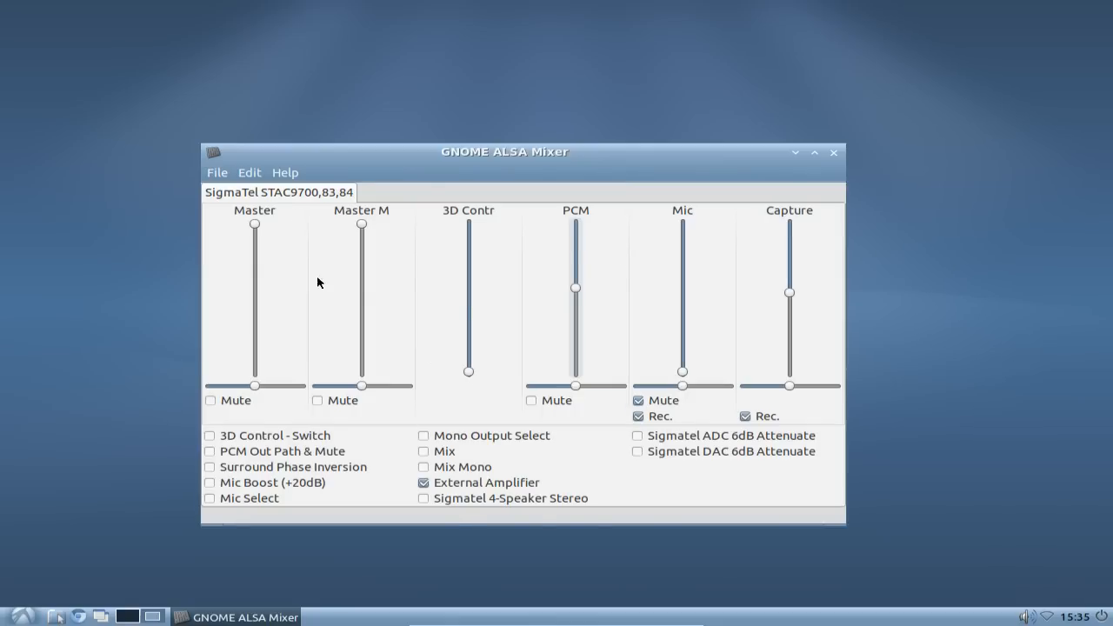
mouse_move(459, 311)
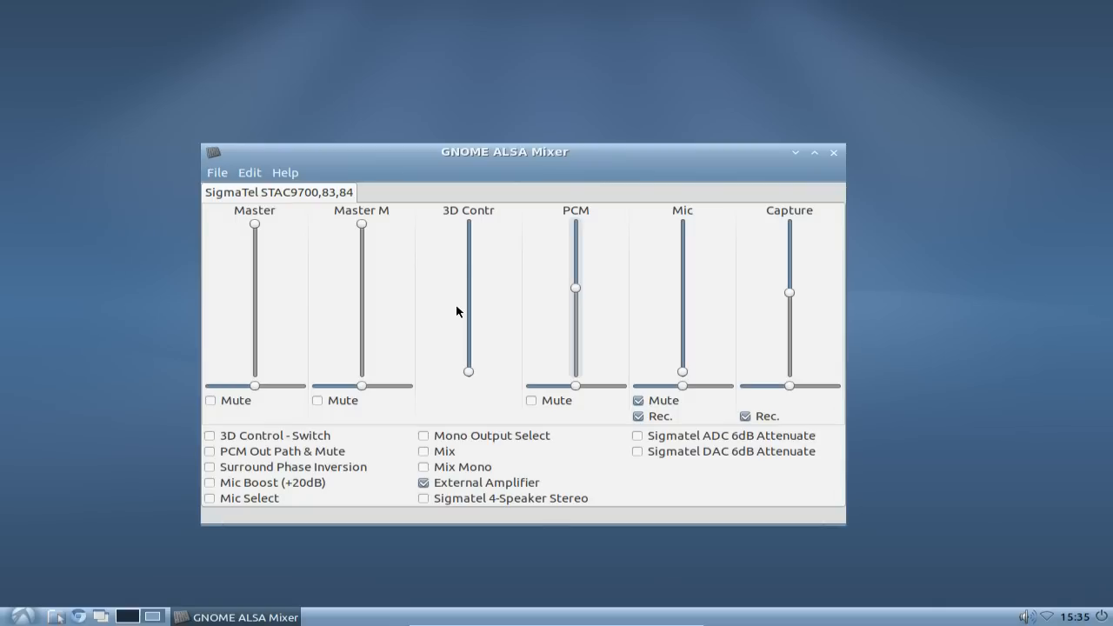
left_click_drag(504, 151, 528, 167)
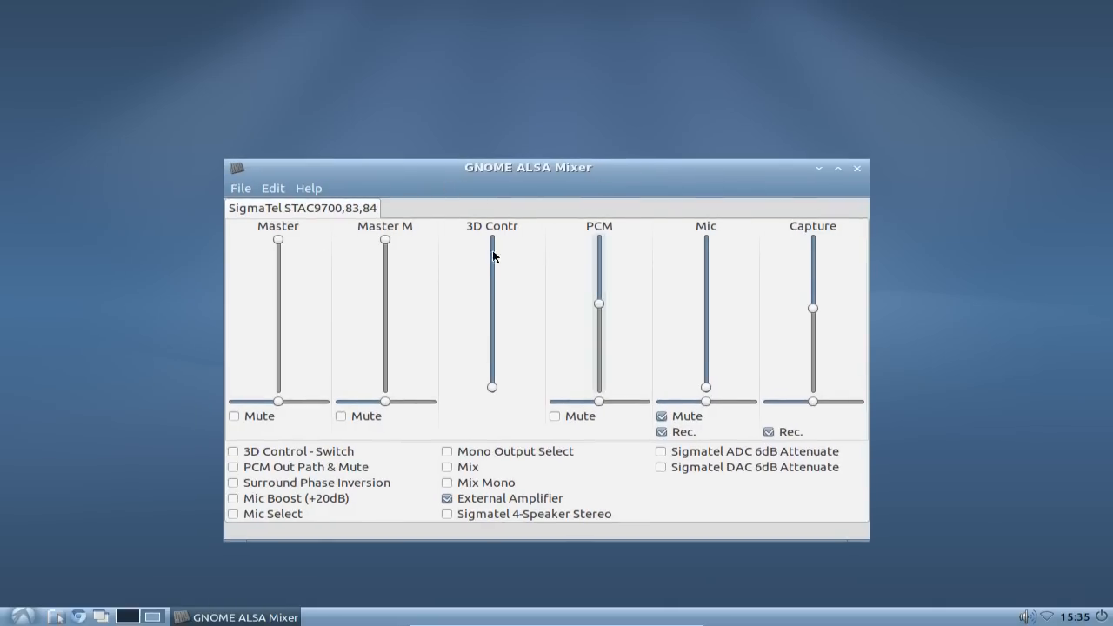
mouse_move(443, 319)
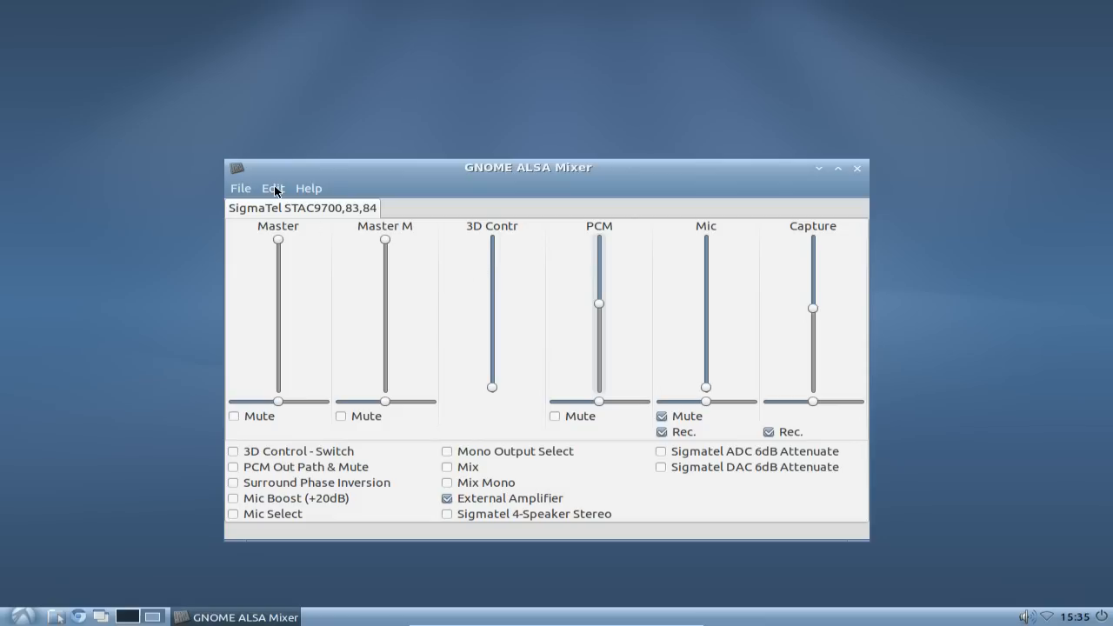
Choose 'Dual slider with lock' in Program Preferences and close the dialog.
left_click(272, 188)
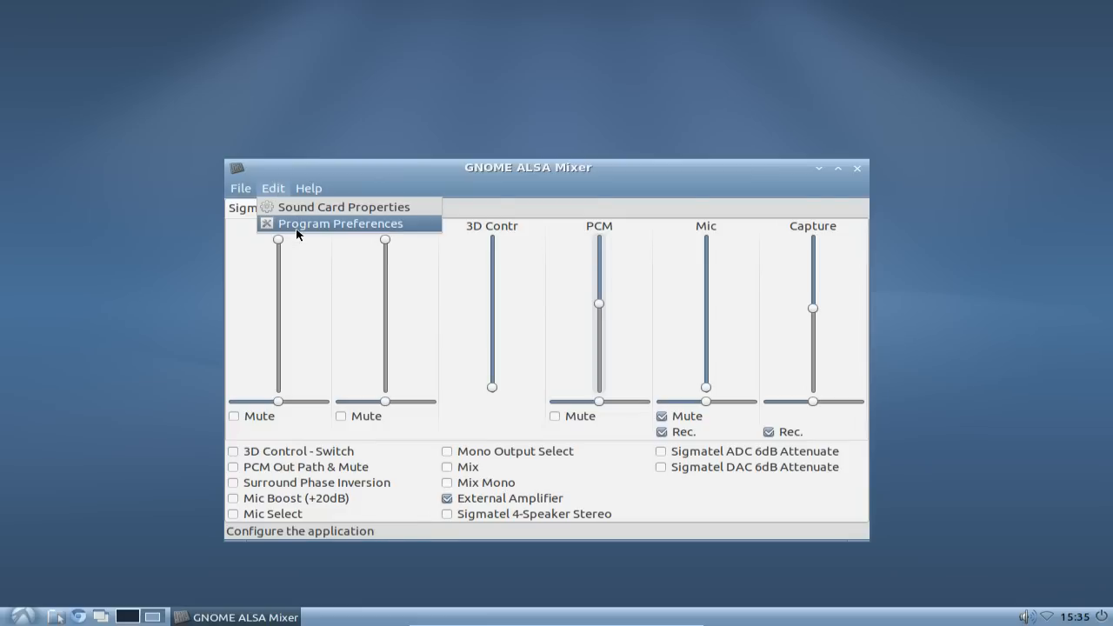
left_click(340, 223)
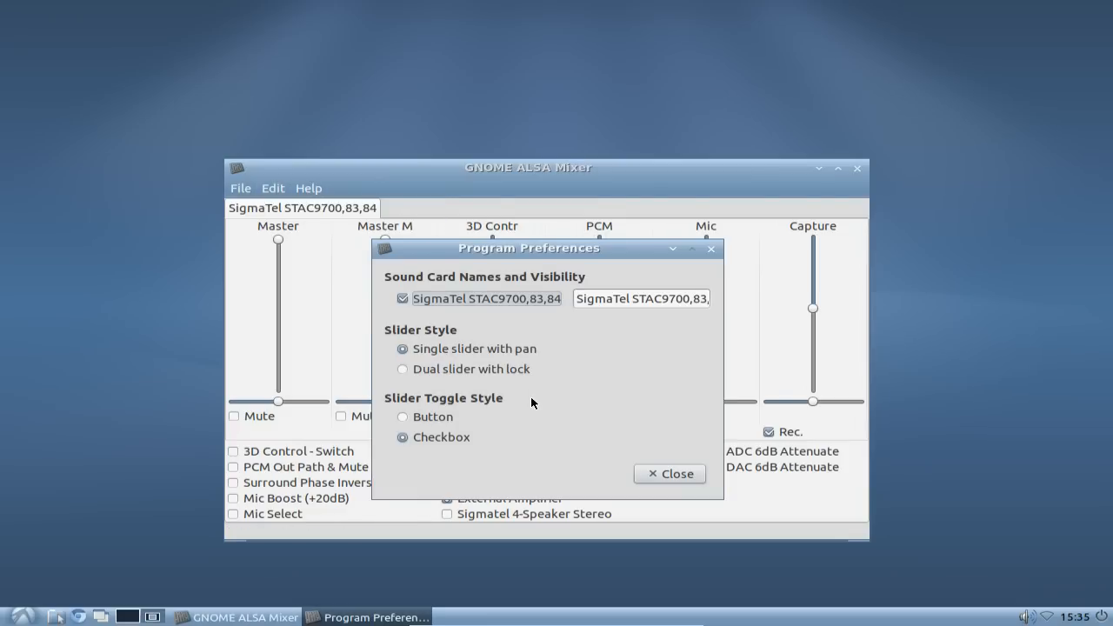
mouse_move(502, 318)
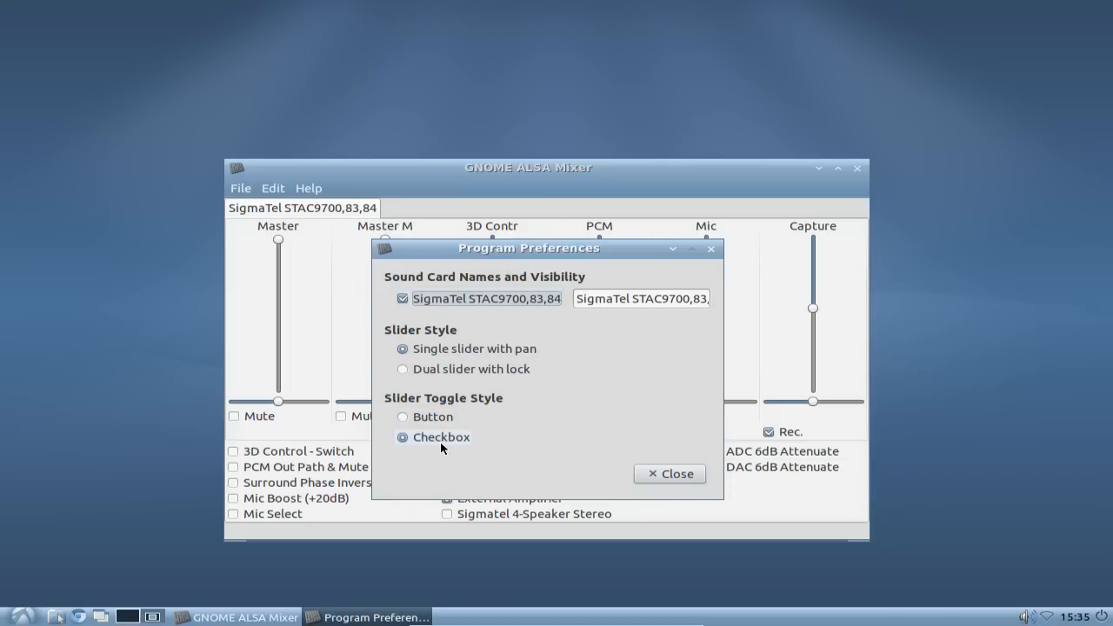
left_click_drag(527, 248, 808, 193)
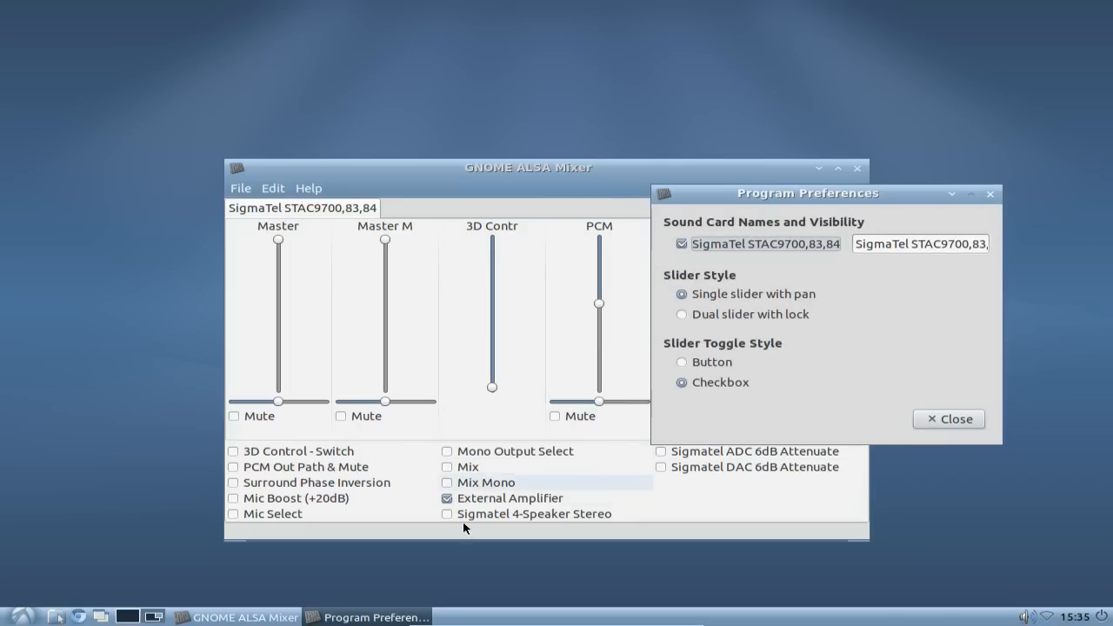
left_click_drag(808, 193, 678, 234)
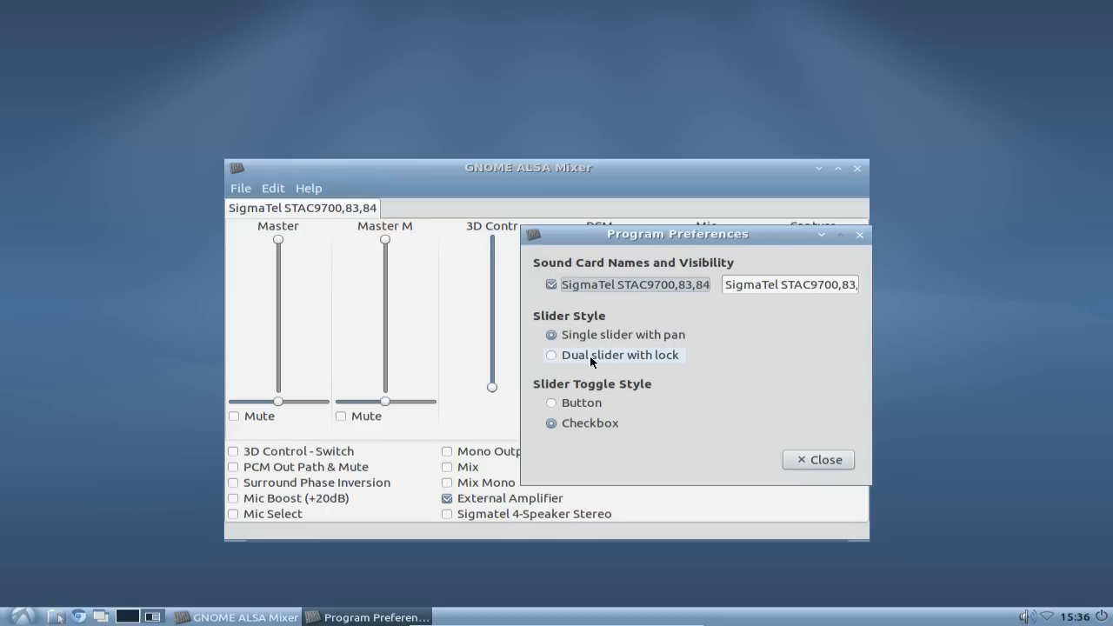
mouse_move(613, 362)
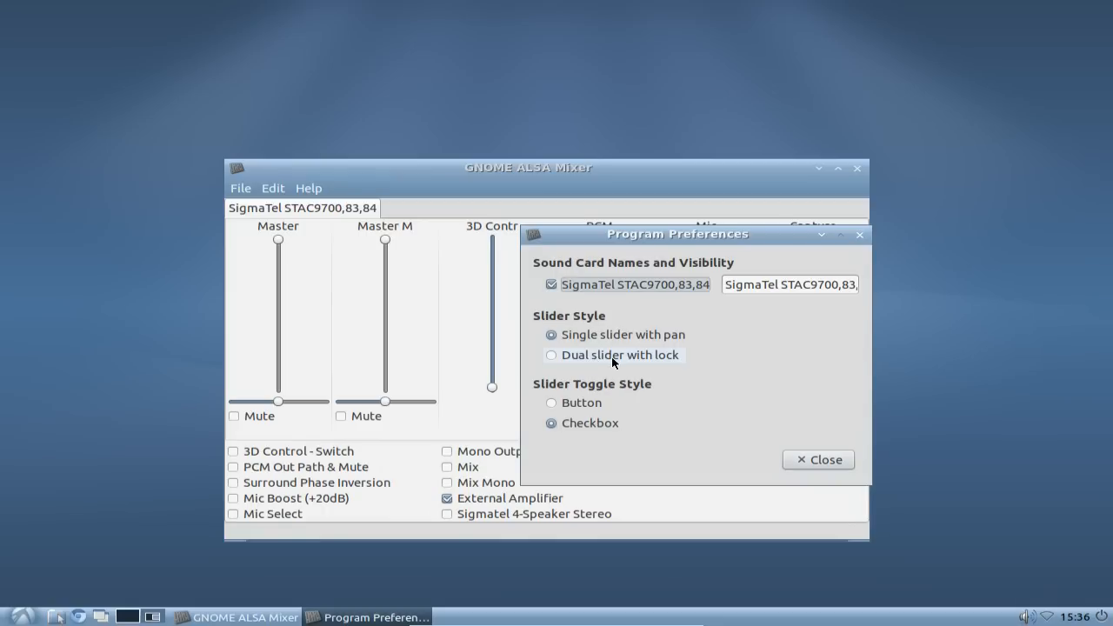
left_click(551, 355)
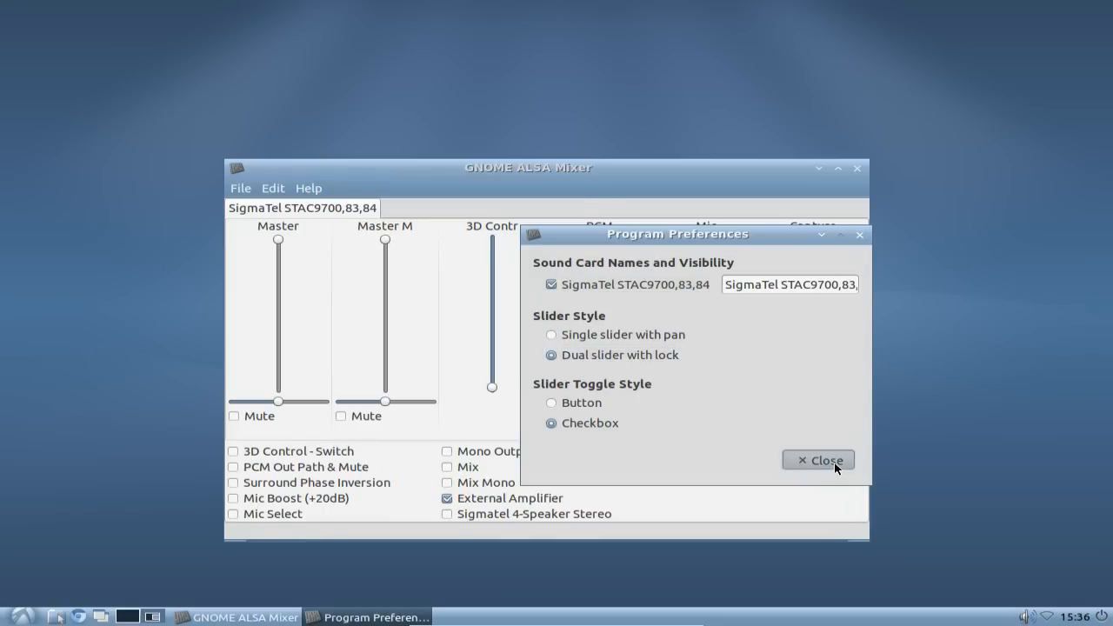
left_click(817, 460)
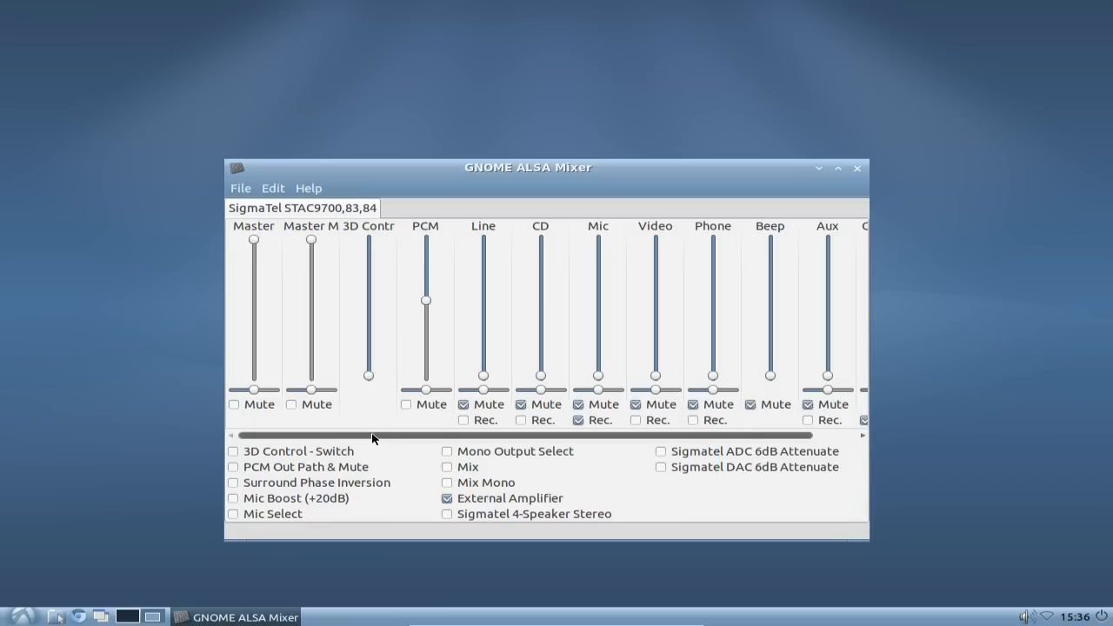
scroll("right", 3)
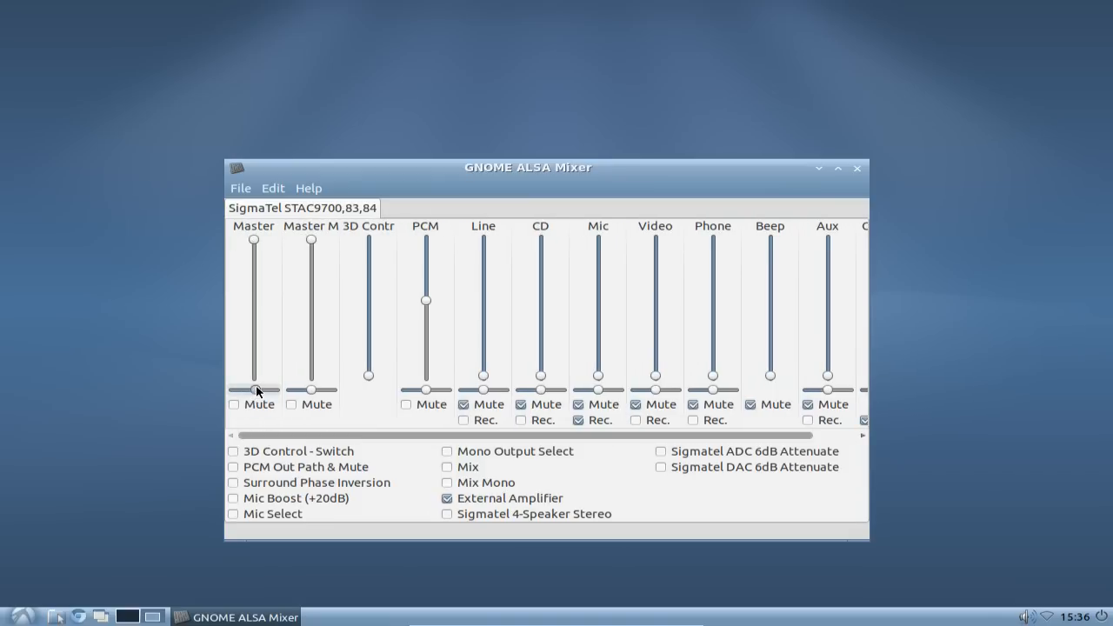
mouse_move(386, 282)
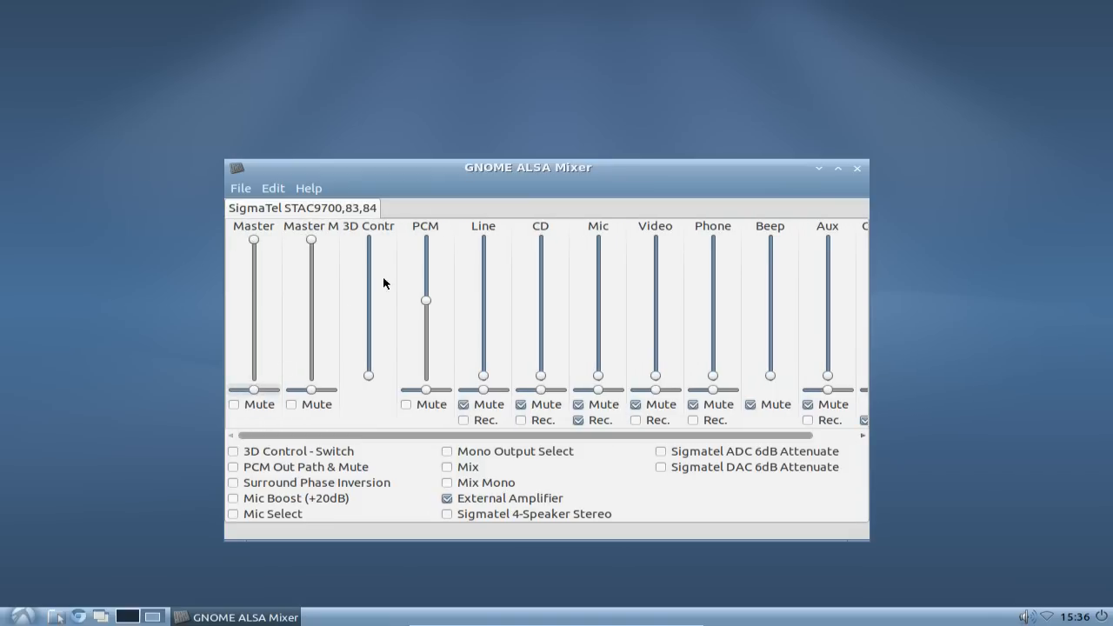
left_click(272, 188)
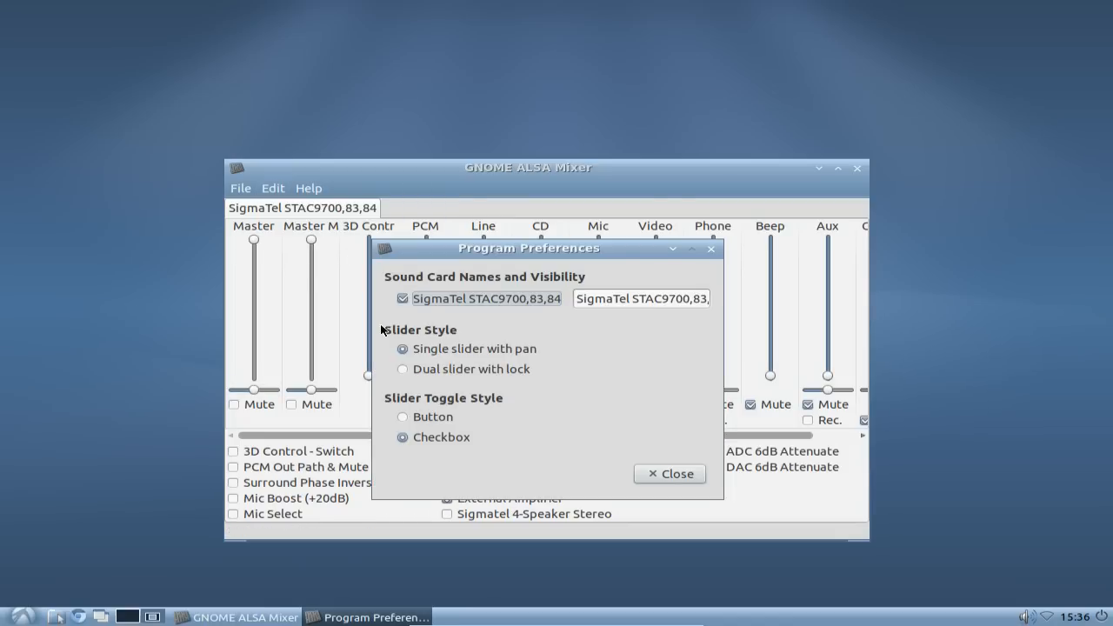
left_click(669, 473)
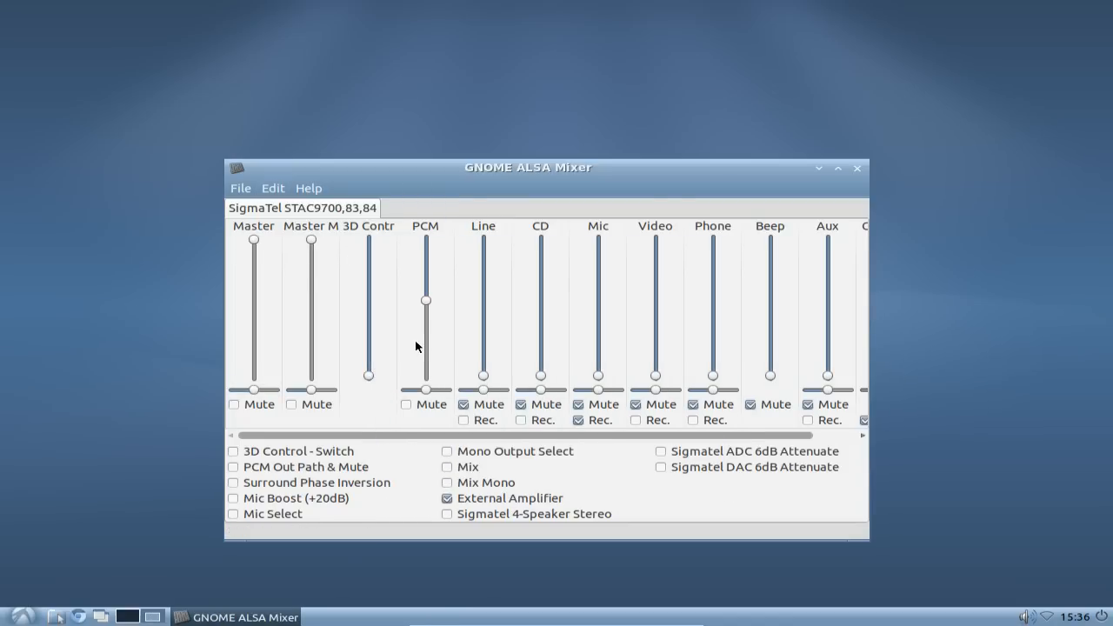
left_click(272, 188)
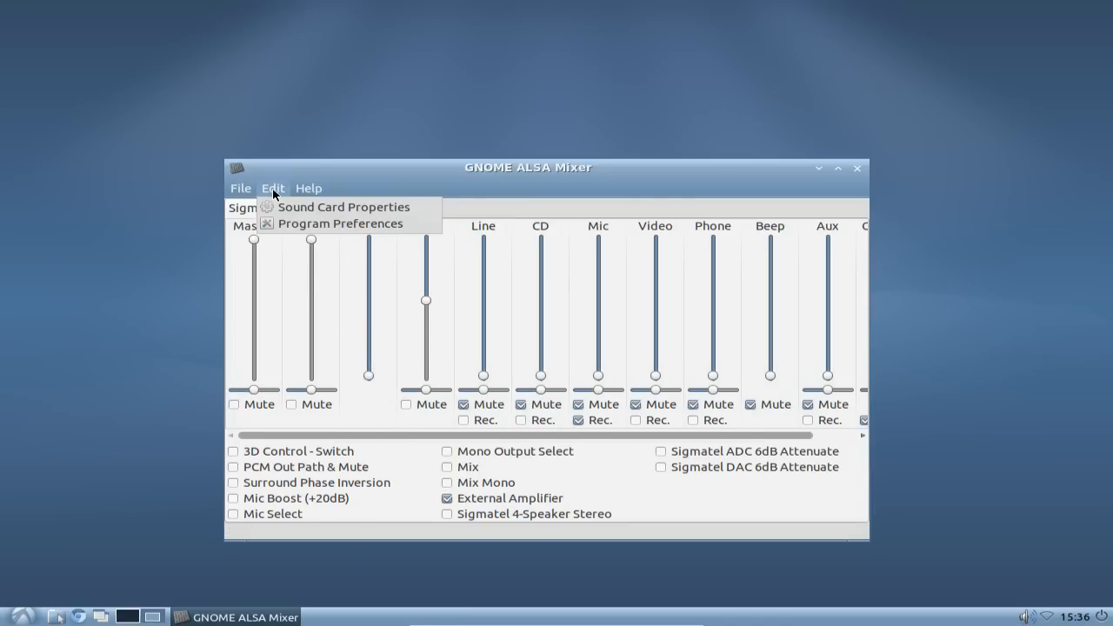
left_click(240, 188)
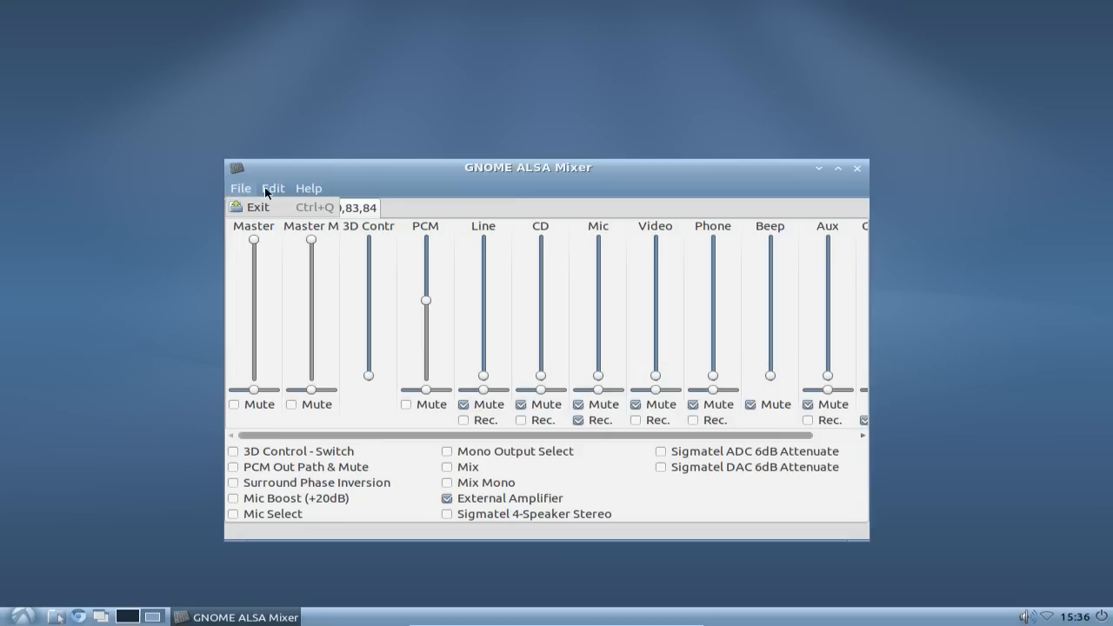
left_click(308, 188)
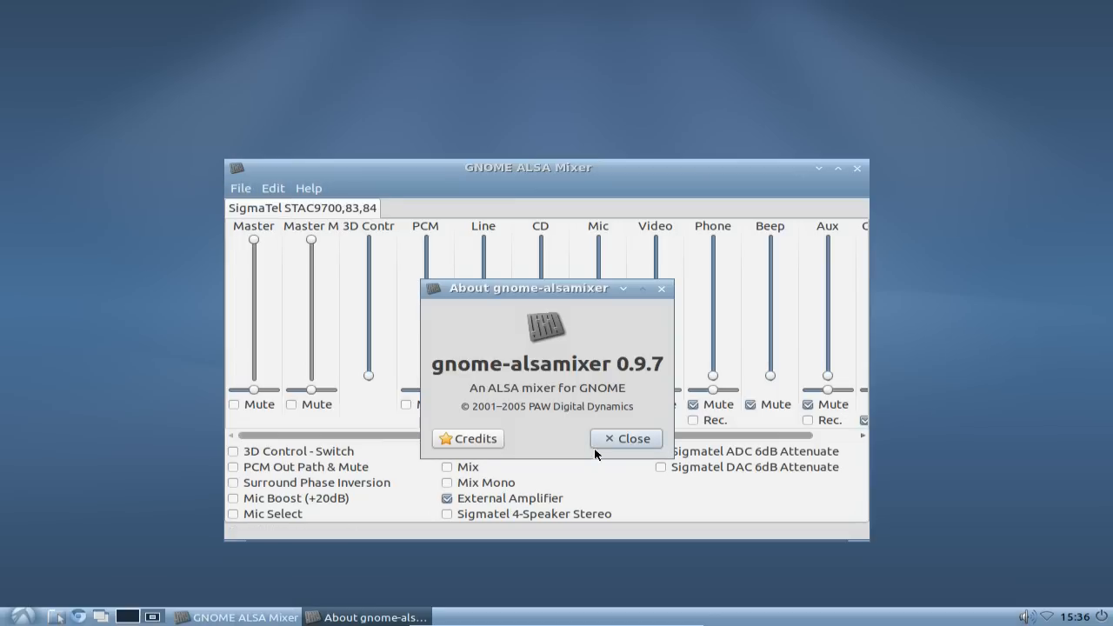
mouse_move(607, 386)
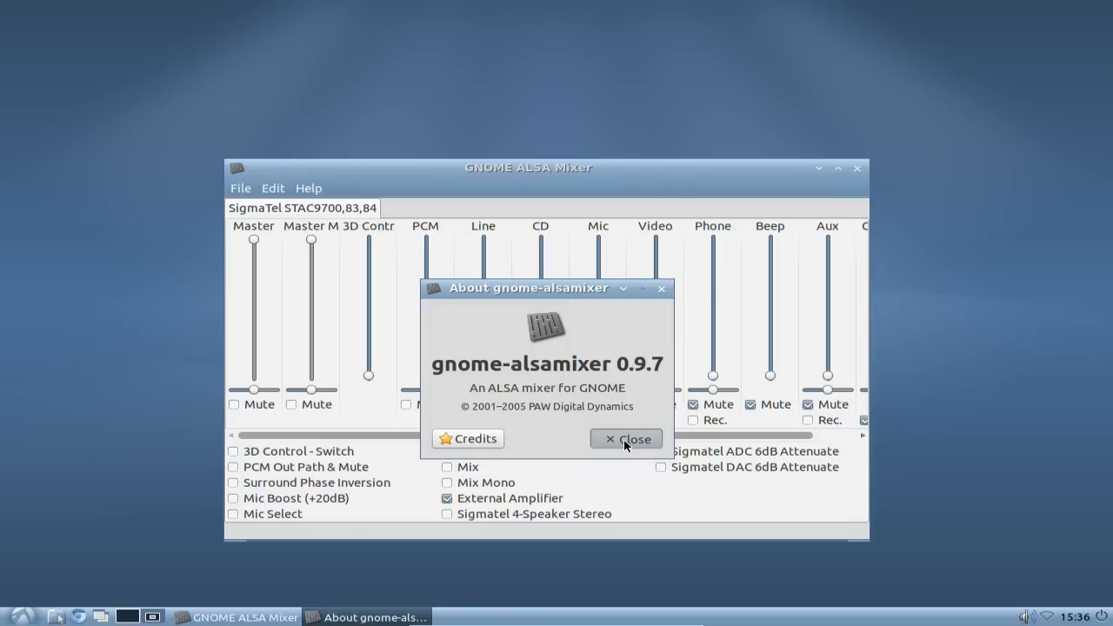
left_click(626, 438)
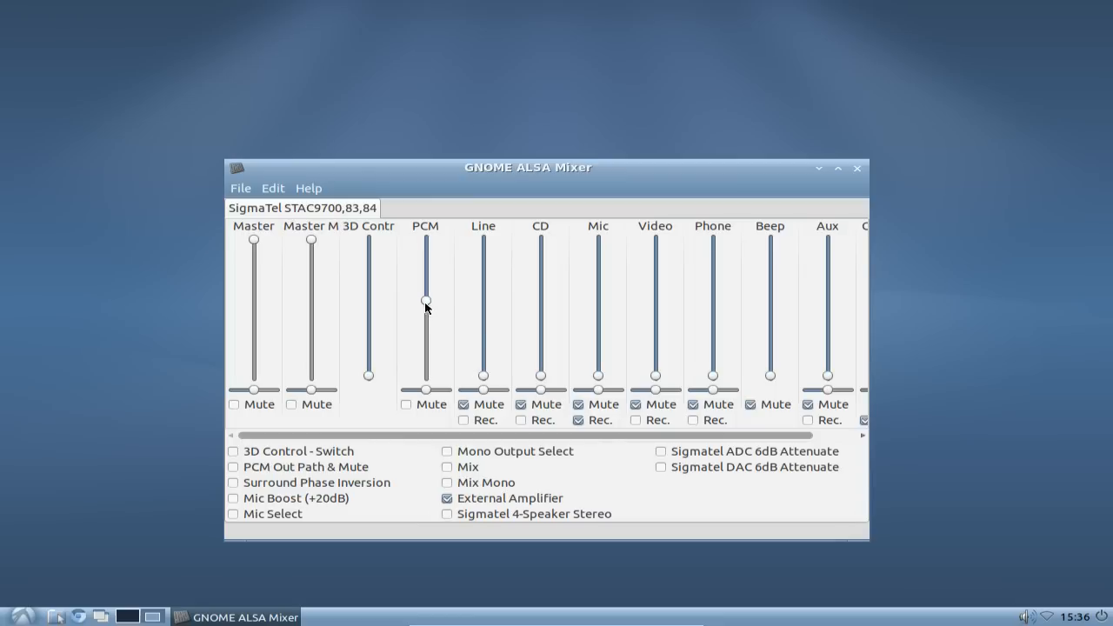
Drag the PCM slider up well above its mid-level position.
left_click_drag(425, 298, 425, 269)
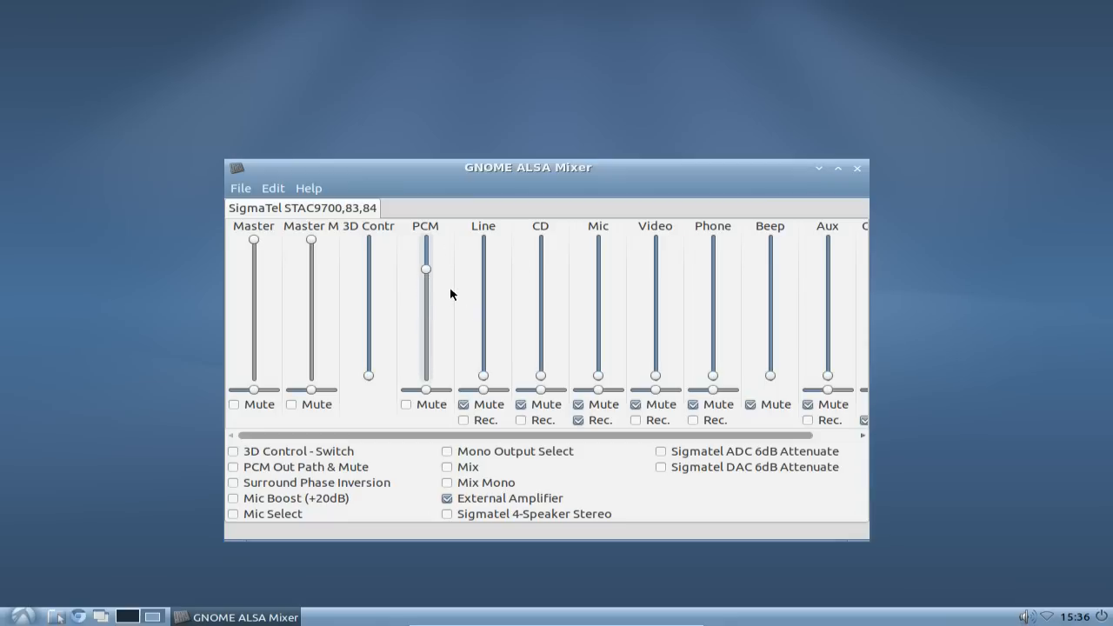
mouse_move(421, 247)
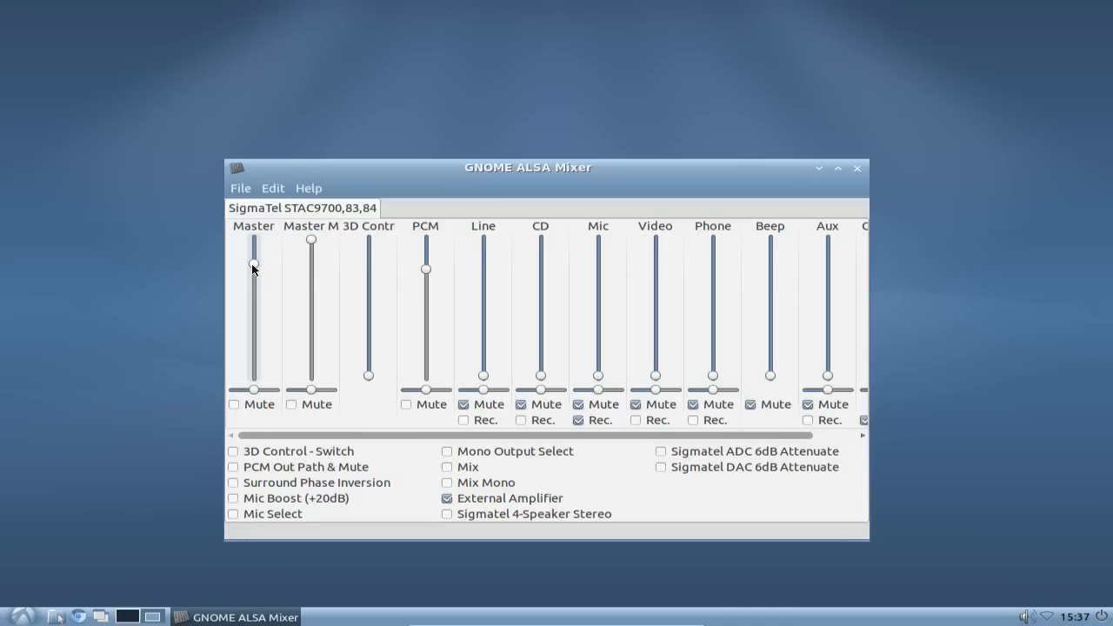
mouse_move(511, 356)
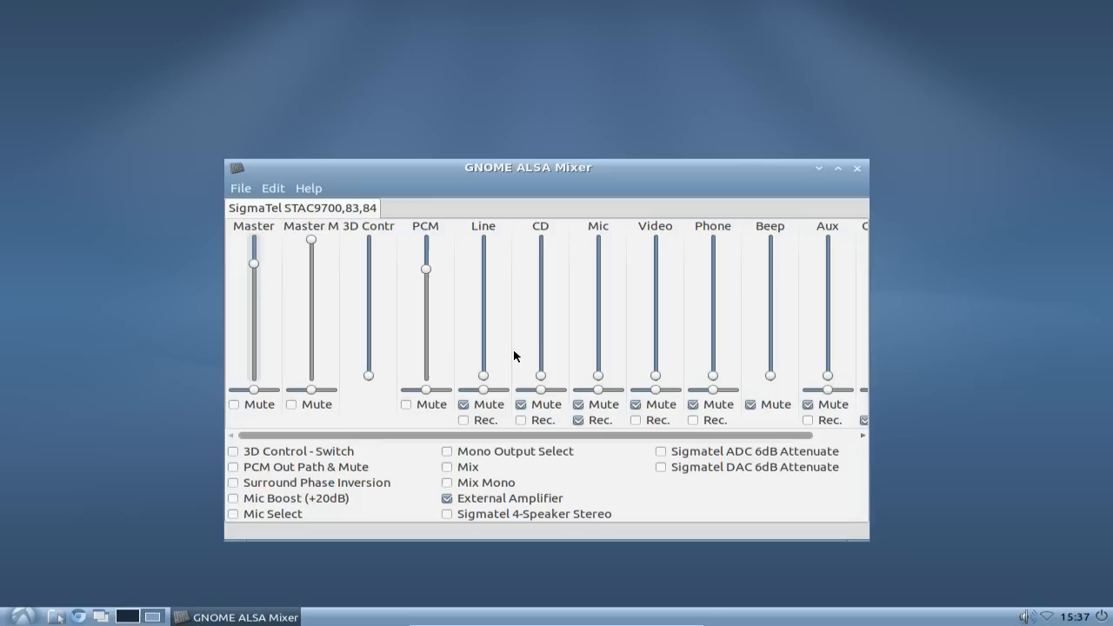
mouse_move(519, 355)
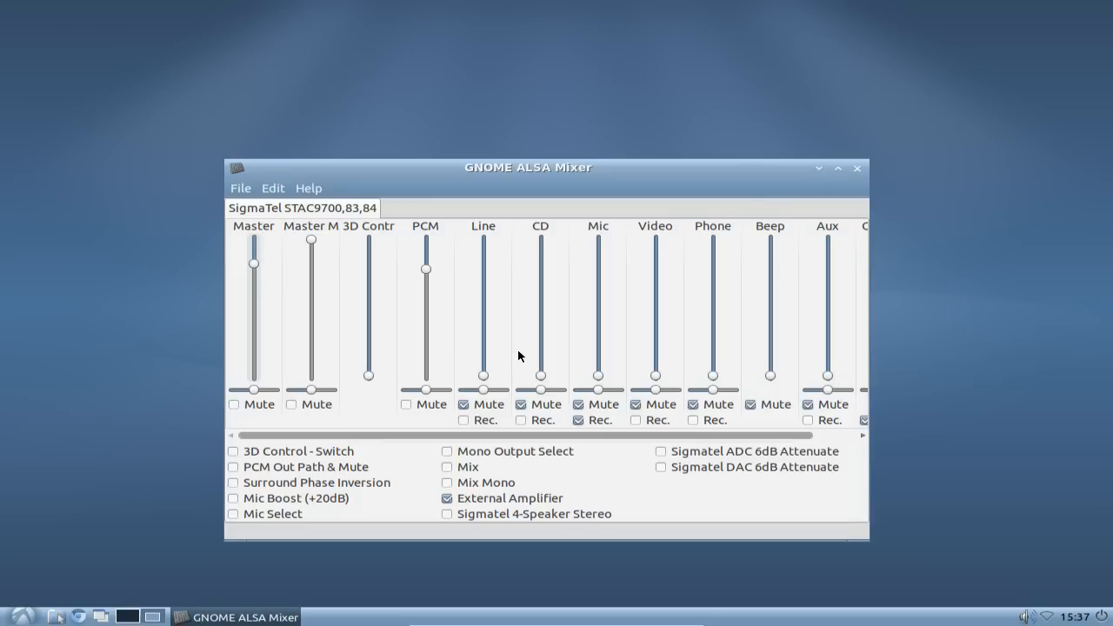